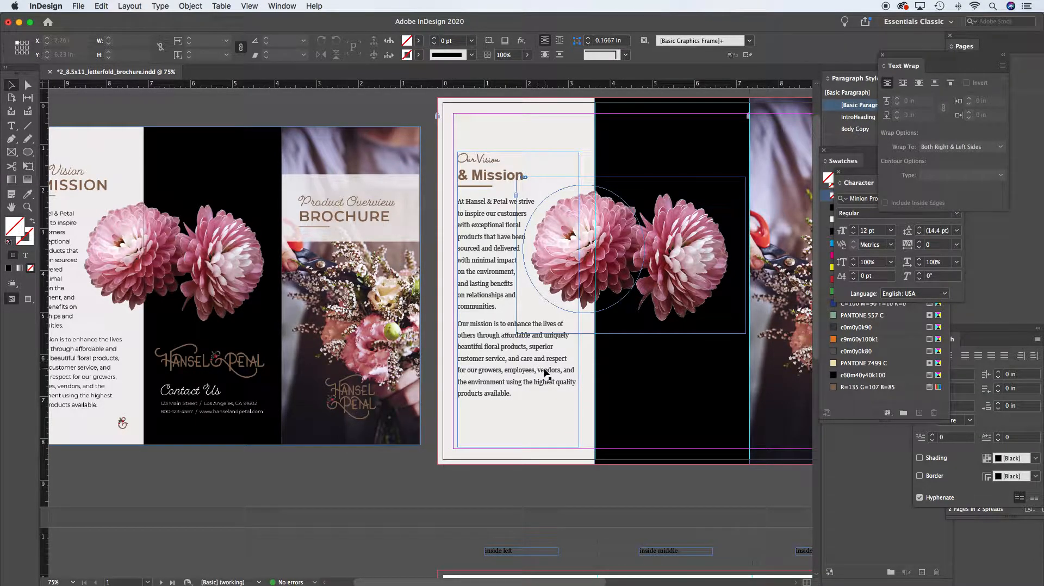
# Use Place to load HP_Alt1b_Submark_RGB_CLR.ai from the left_panel folder
pyautogui.click(78, 6)
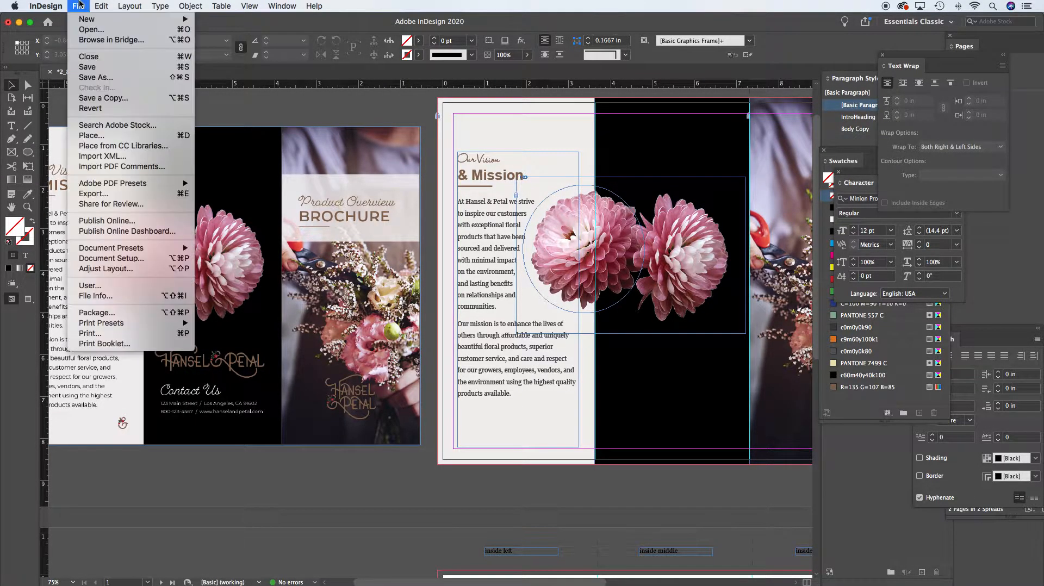
pyautogui.click(92, 135)
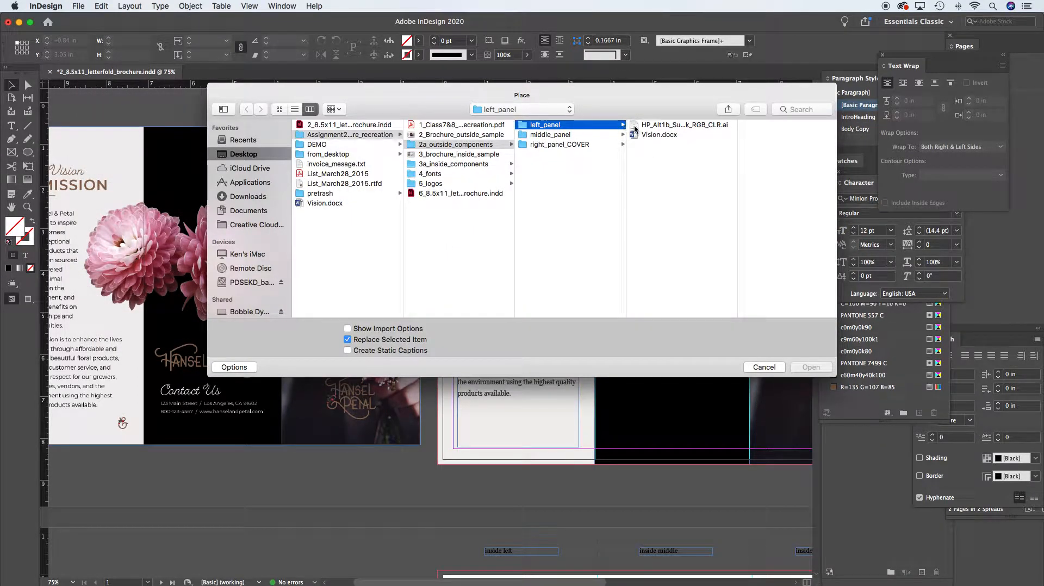
pyautogui.click(684, 125)
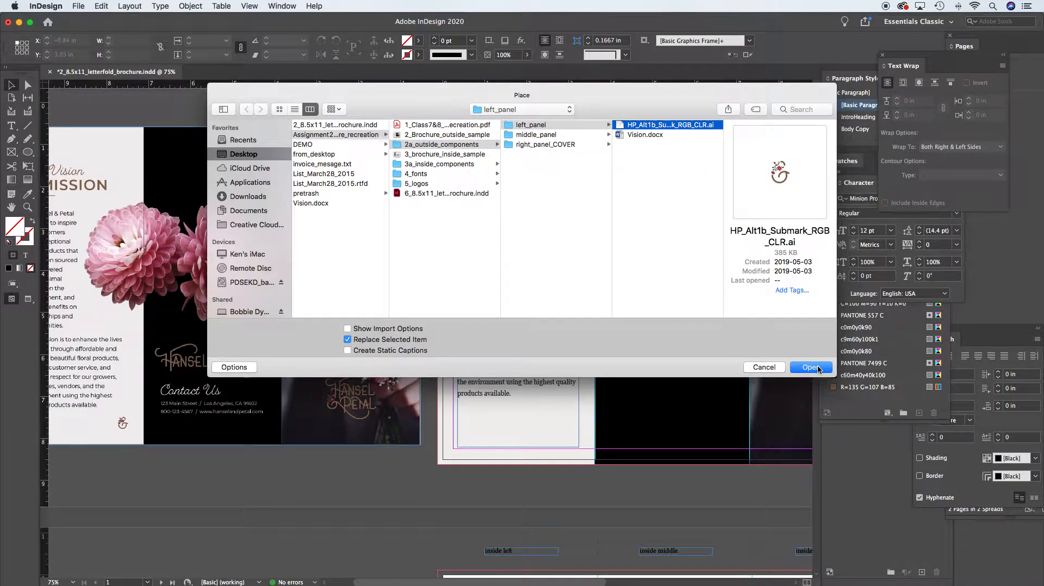
pyautogui.click(811, 366)
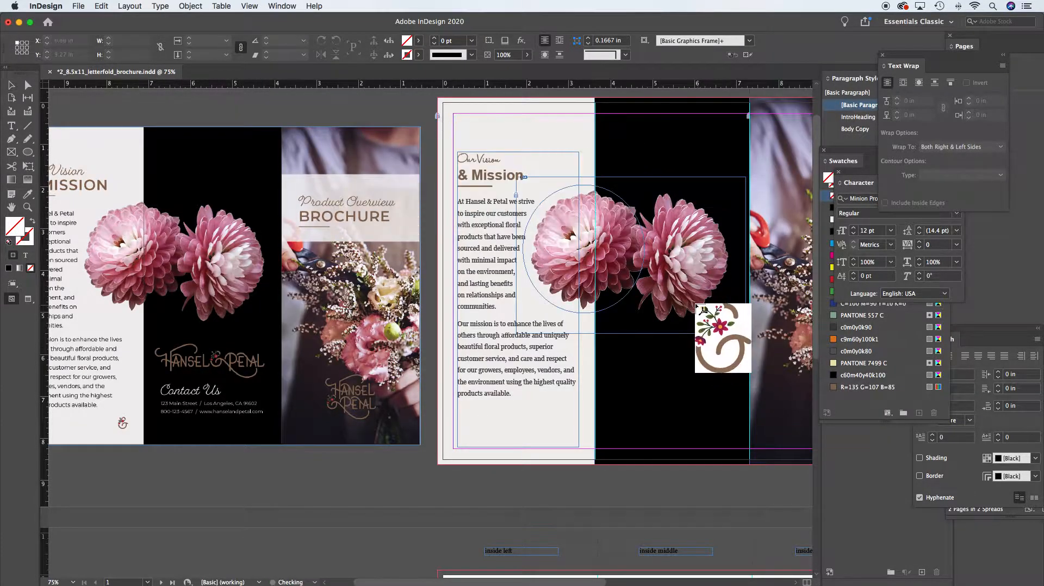
# Place the submark logo small at the bottom of the Our Vision panel under the mission text
pyautogui.moveTo(722, 338); pyautogui.dragTo(392, 486)
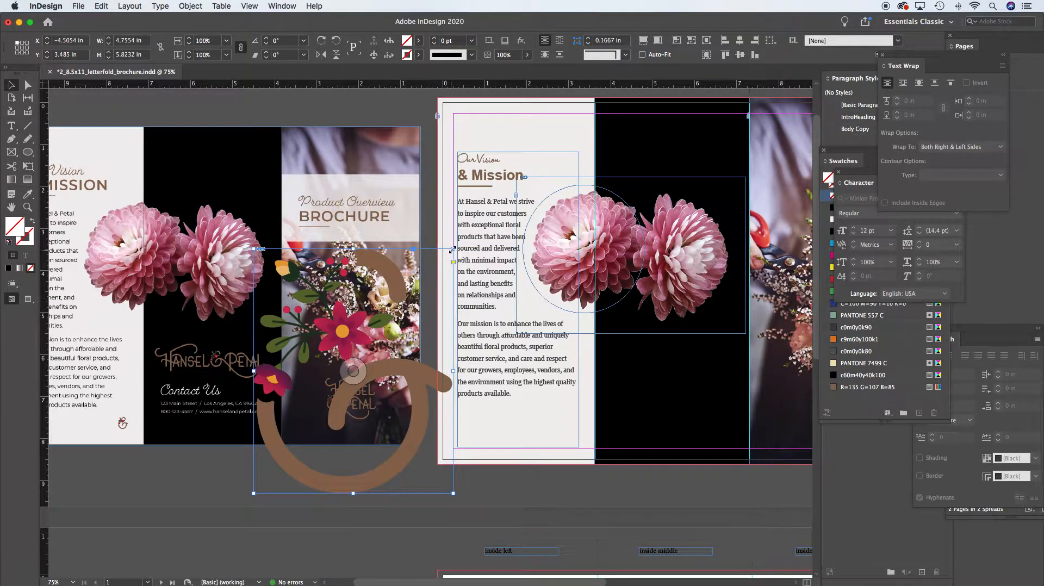
pyautogui.moveTo(452, 248); pyautogui.dragTo(443, 256)
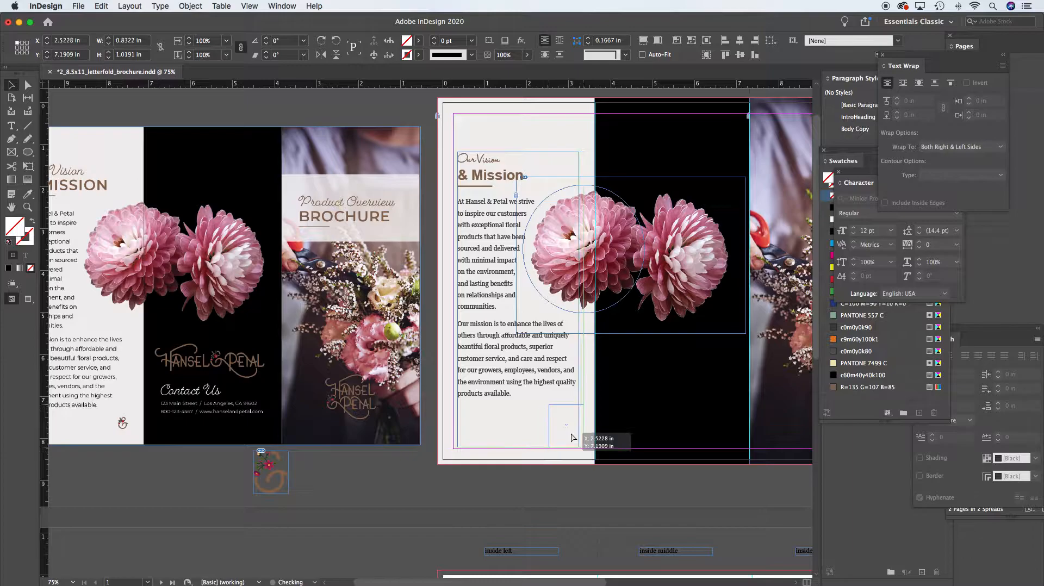
pyautogui.moveTo(271, 471); pyautogui.dragTo(565, 426)
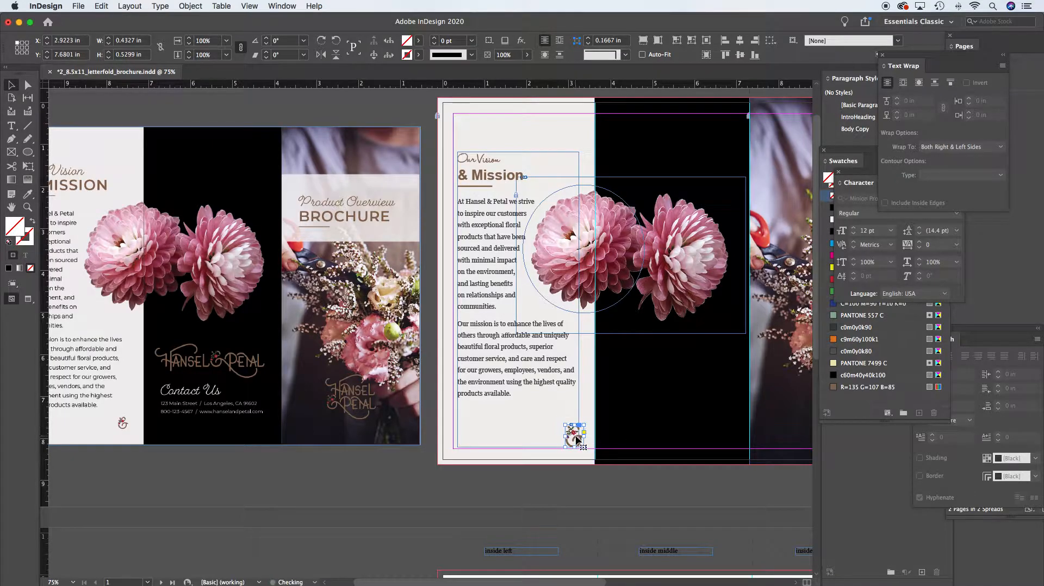
pyautogui.moveTo(577, 436); pyautogui.dragTo(564, 431)
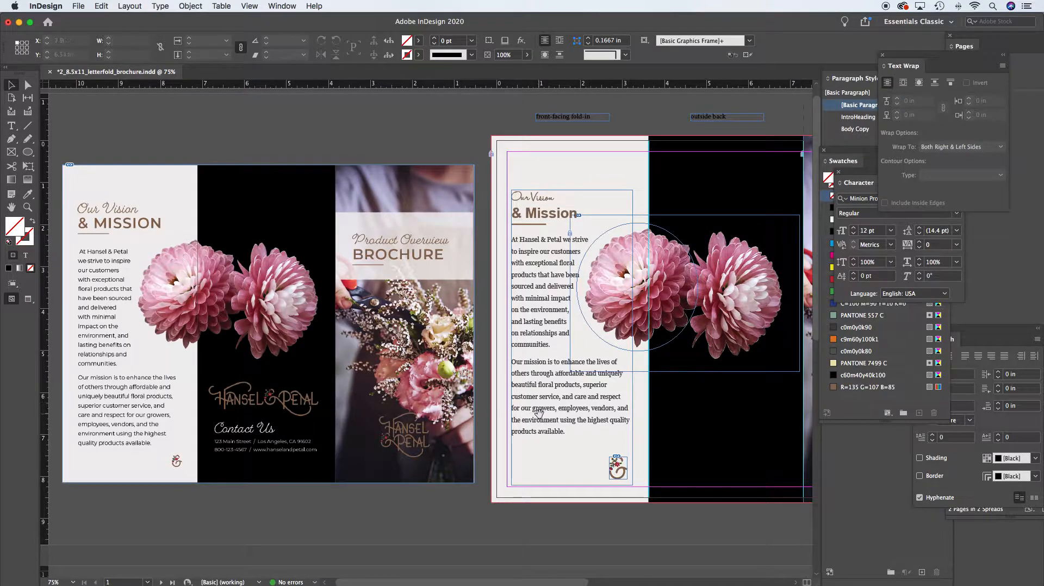
# Use Place to load the horizontal HP logo file from the middle_panel folder
pyautogui.hscroll(3)
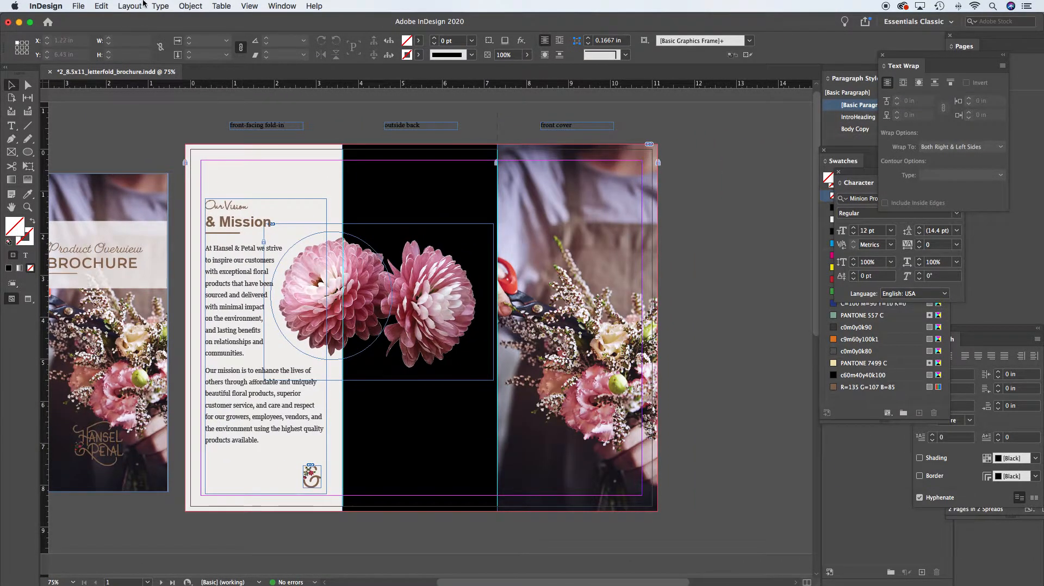
pyautogui.click(78, 6)
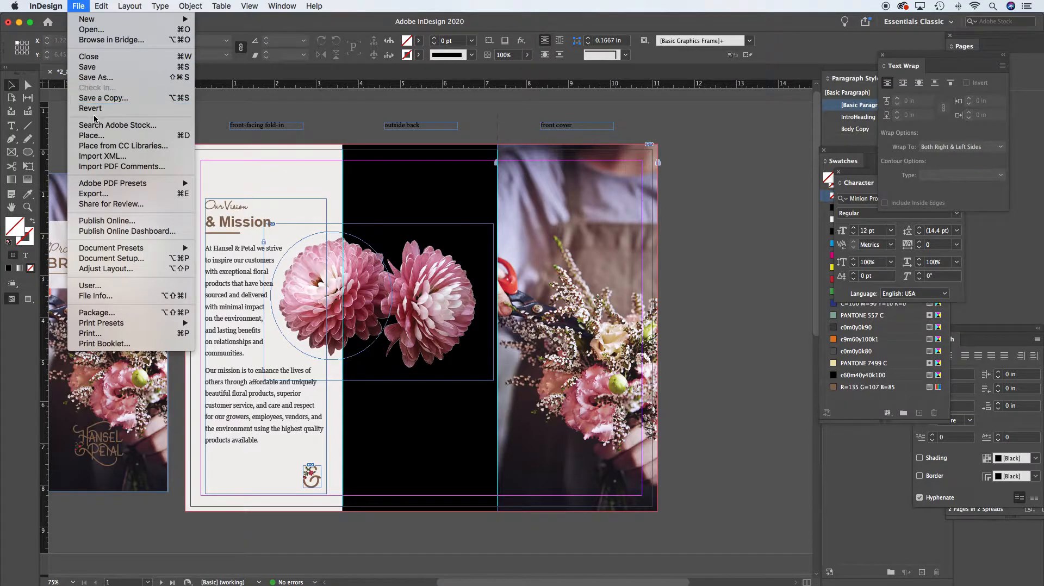
pyautogui.click(91, 135)
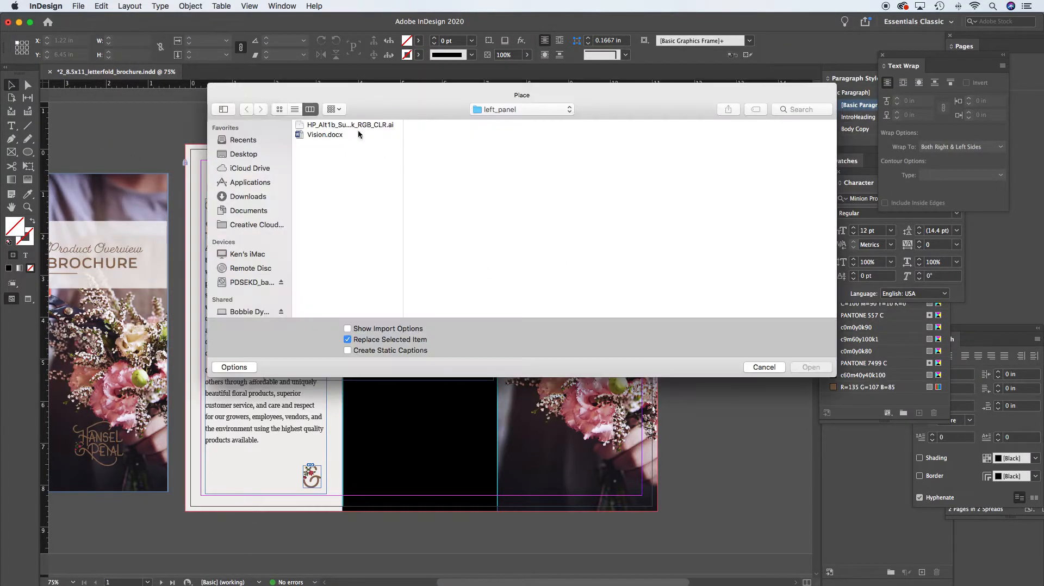
pyautogui.click(521, 108)
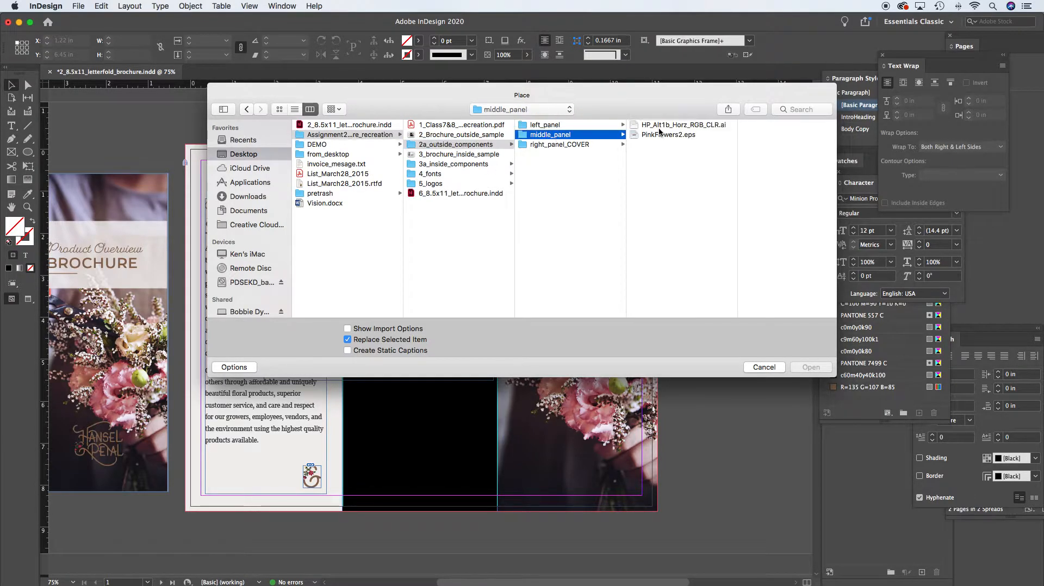
pyautogui.click(810, 367)
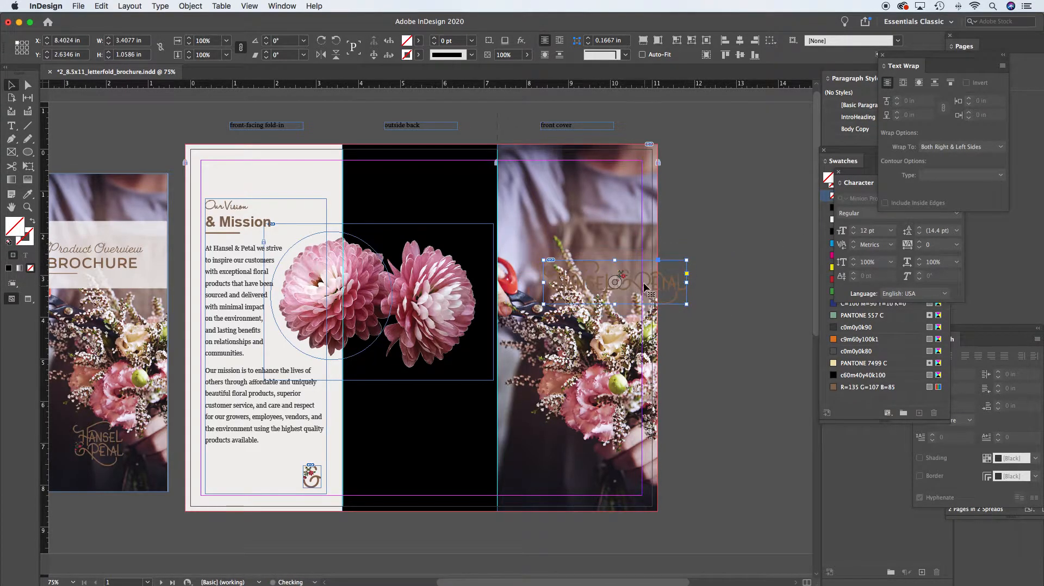
# Drag the horizontal logo onto the lower part of the black middle panel
pyautogui.moveTo(613, 280); pyautogui.dragTo(424, 442)
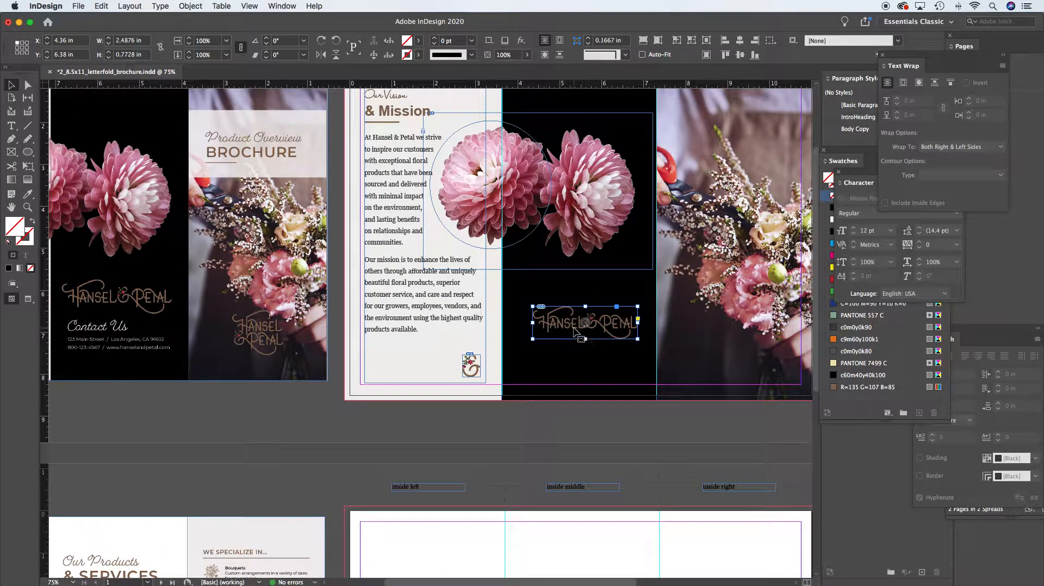
pyautogui.moveTo(585, 323); pyautogui.dragTo(464, 323)
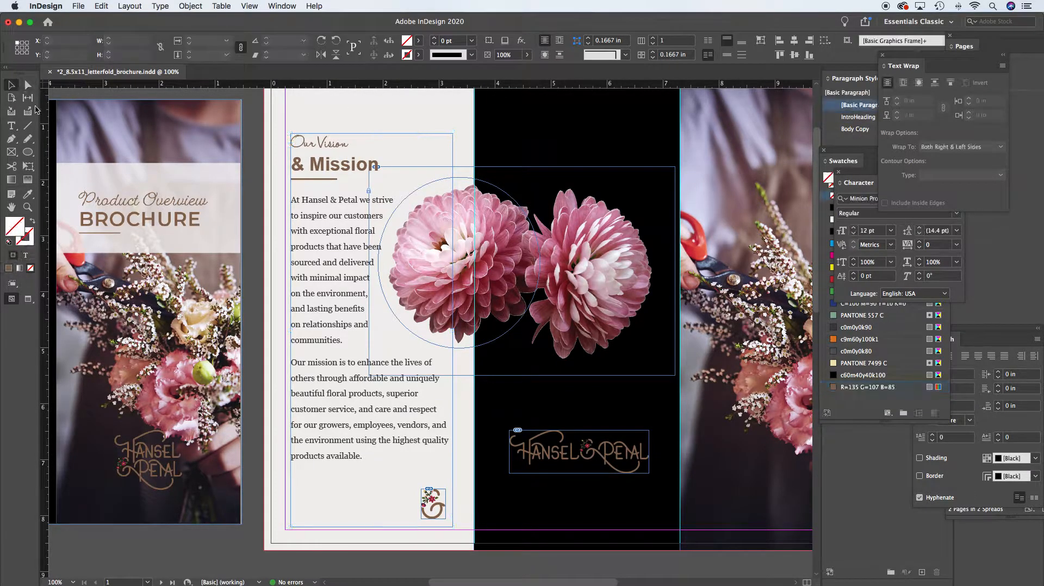
# Draw a text frame below the logo, confirm Paragraph Rules, and enter the heading 'Contact Us'
pyautogui.moveTo(503, 481); pyautogui.dragTo(589, 513)
pyautogui.write('Our Vision')
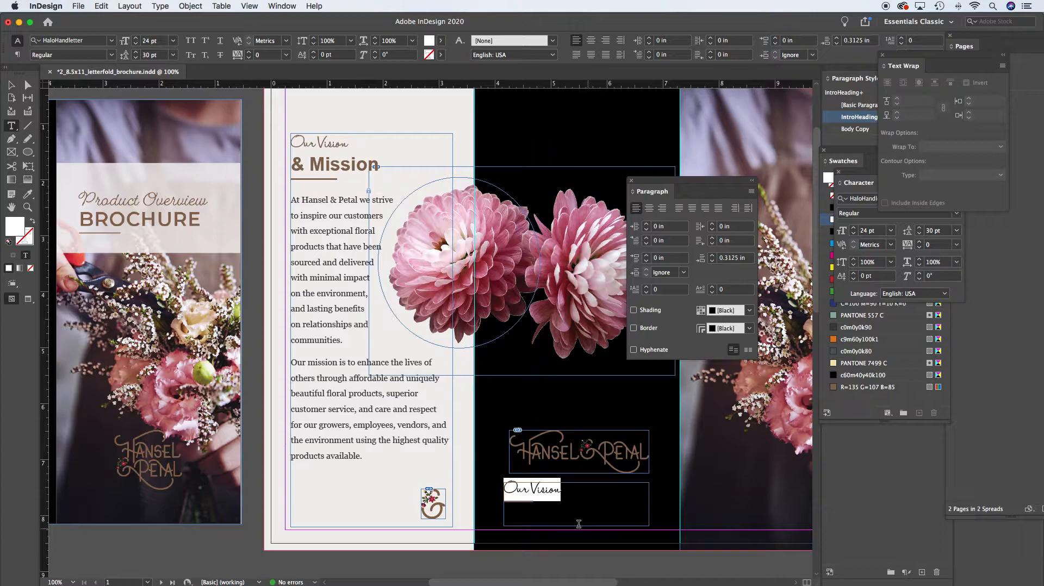
pyautogui.click(752, 193)
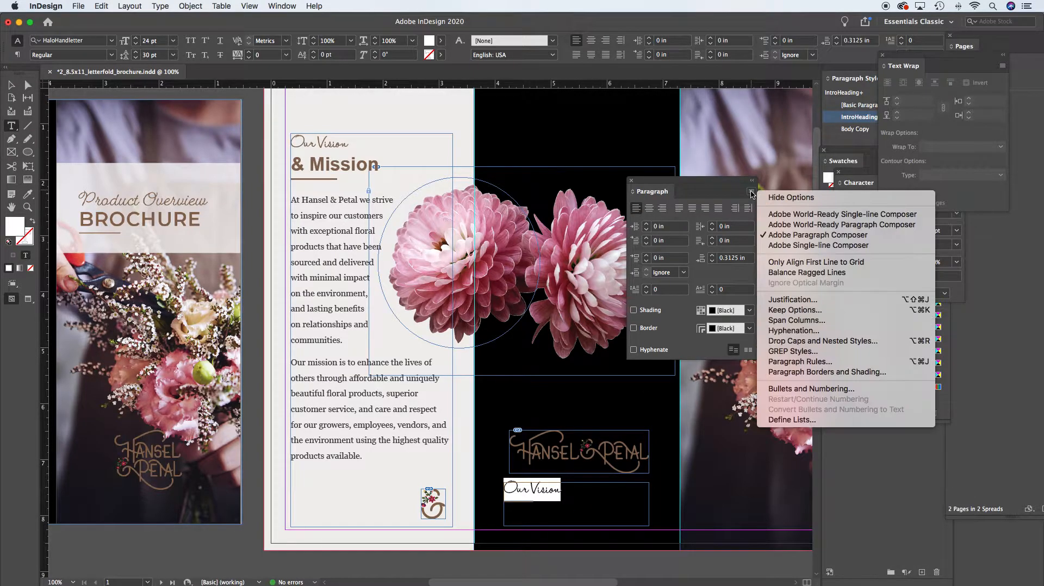
pyautogui.moveTo(799, 362)
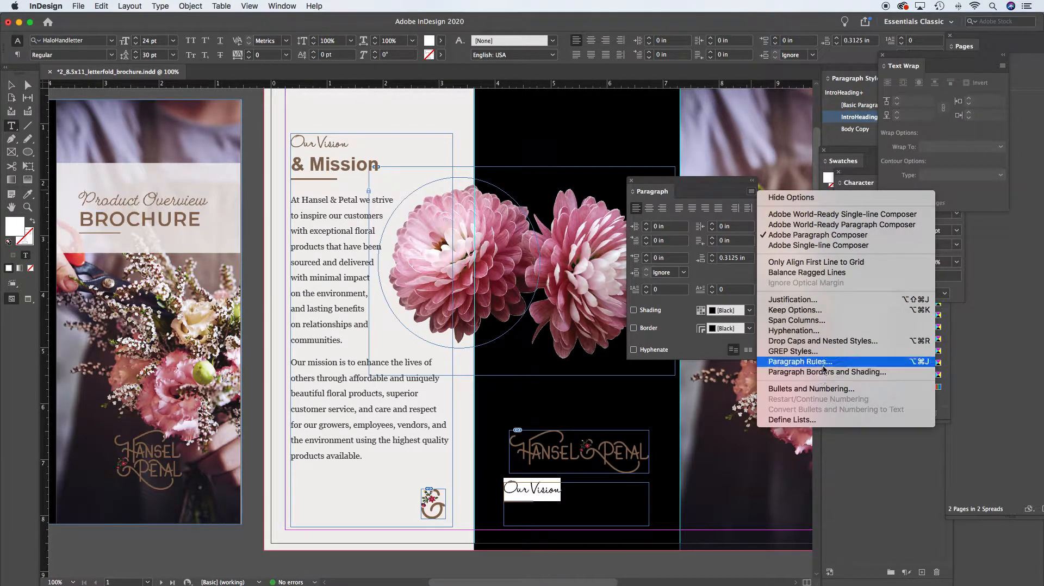
pyautogui.click(799, 362)
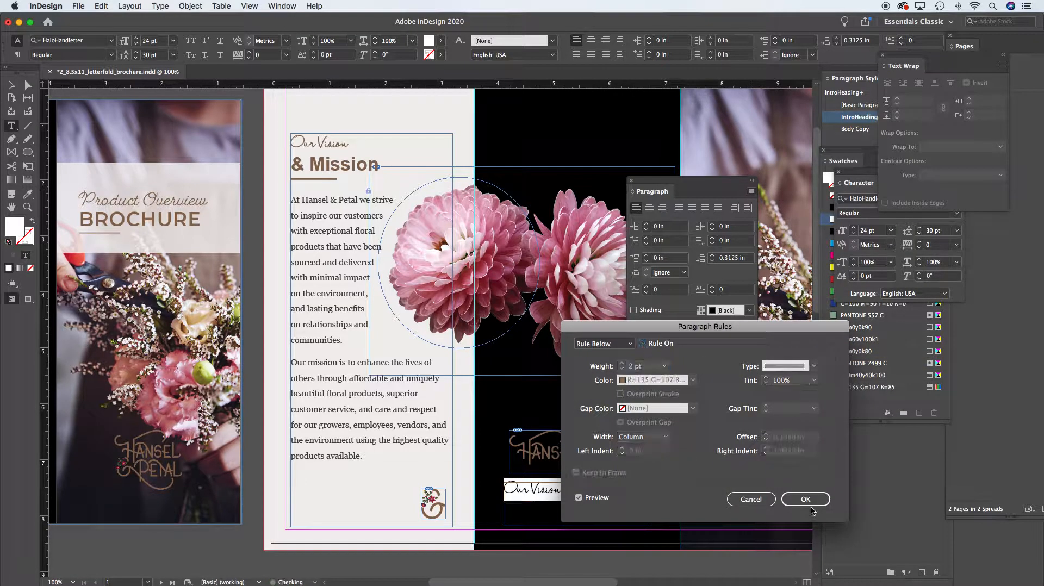
pyautogui.click(805, 499)
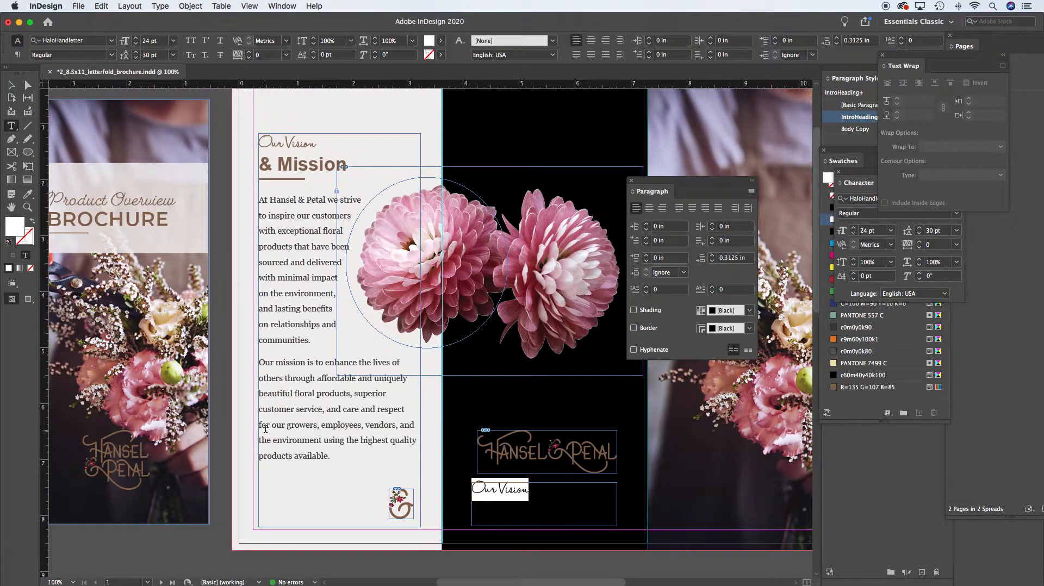
pyautogui.write('Contact')
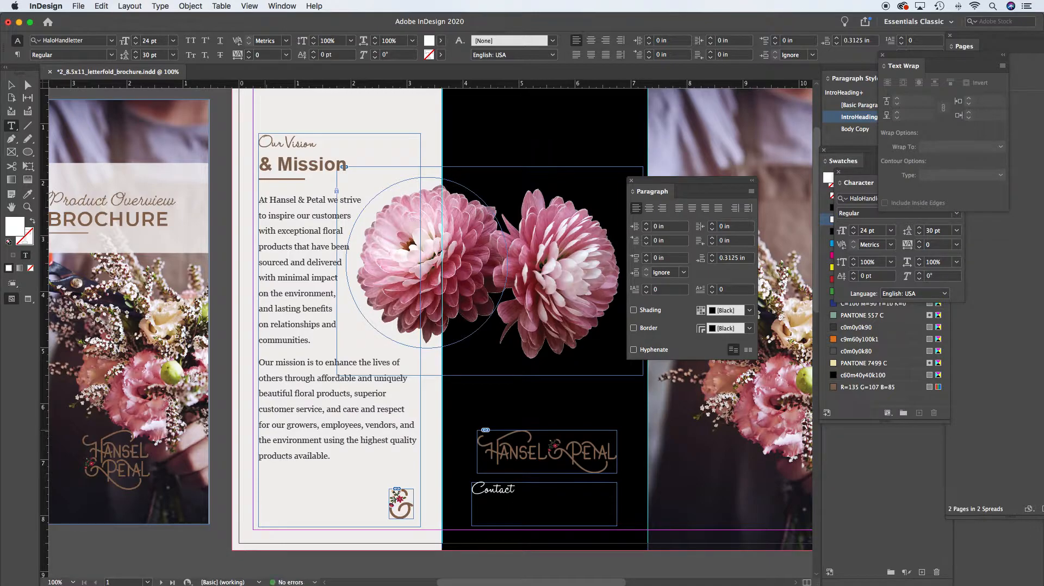
pyautogui.write('Us')
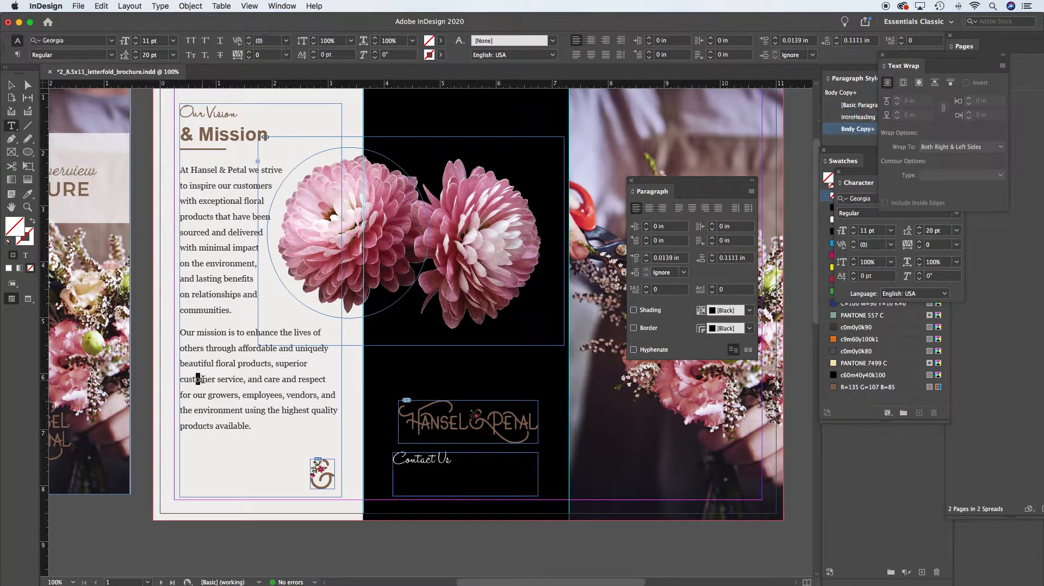
# Start a line under Contact Us, colour it [Paper] white, and check its rule-below setting
pyautogui.click(461, 462)
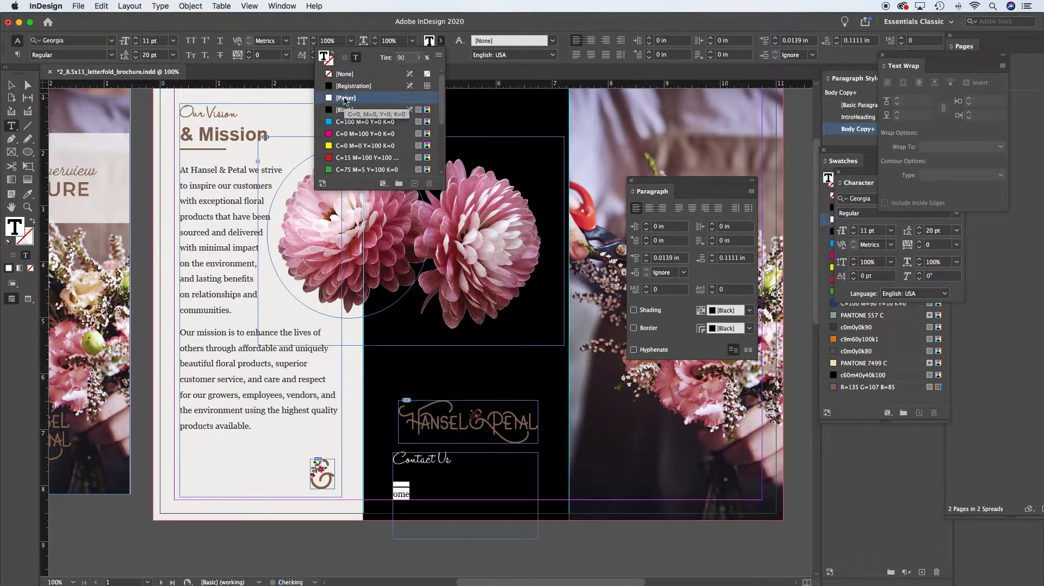
pyautogui.click(346, 98)
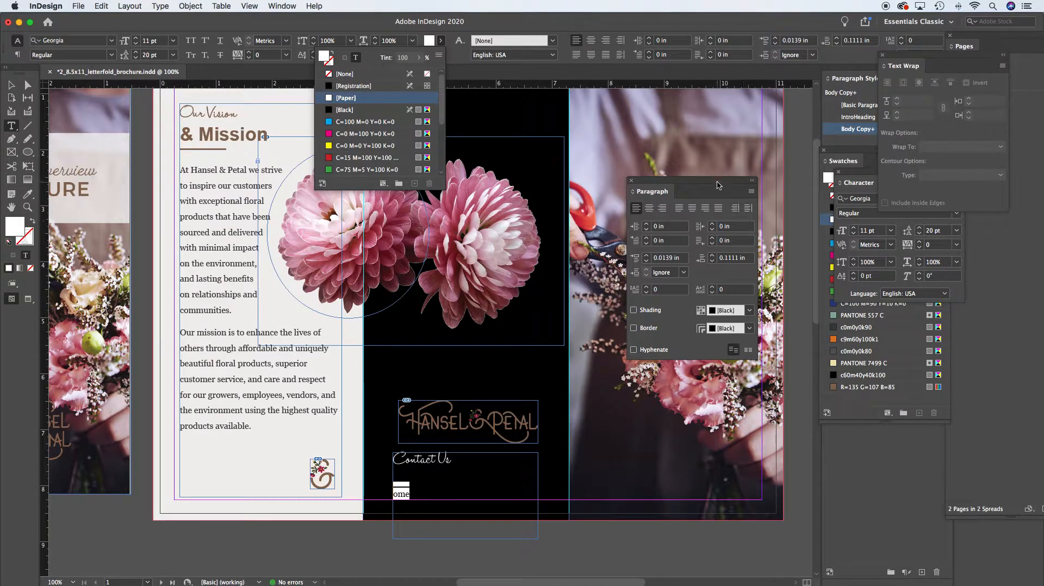
pyautogui.click(752, 192)
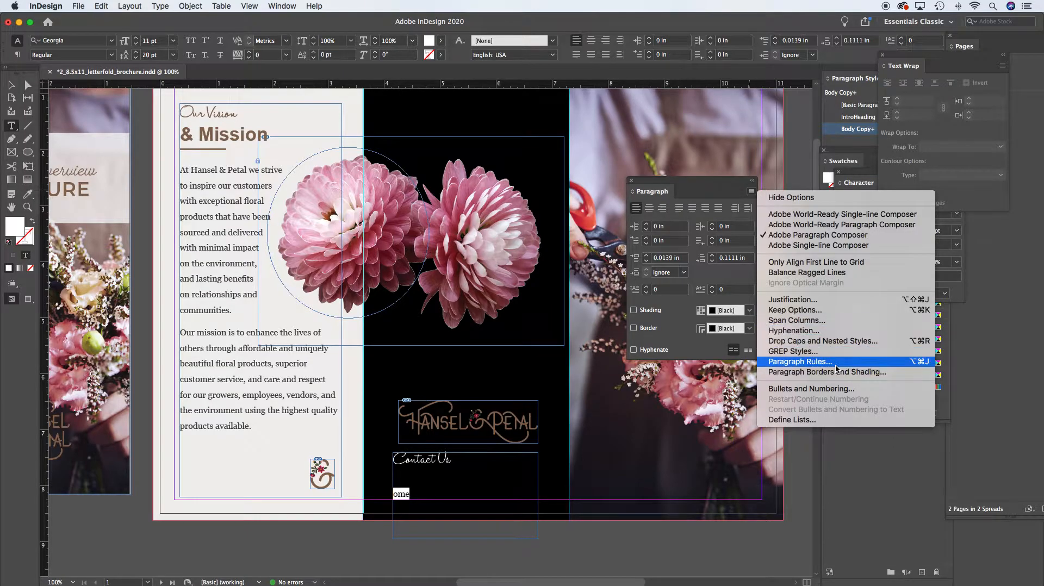
pyautogui.click(799, 362)
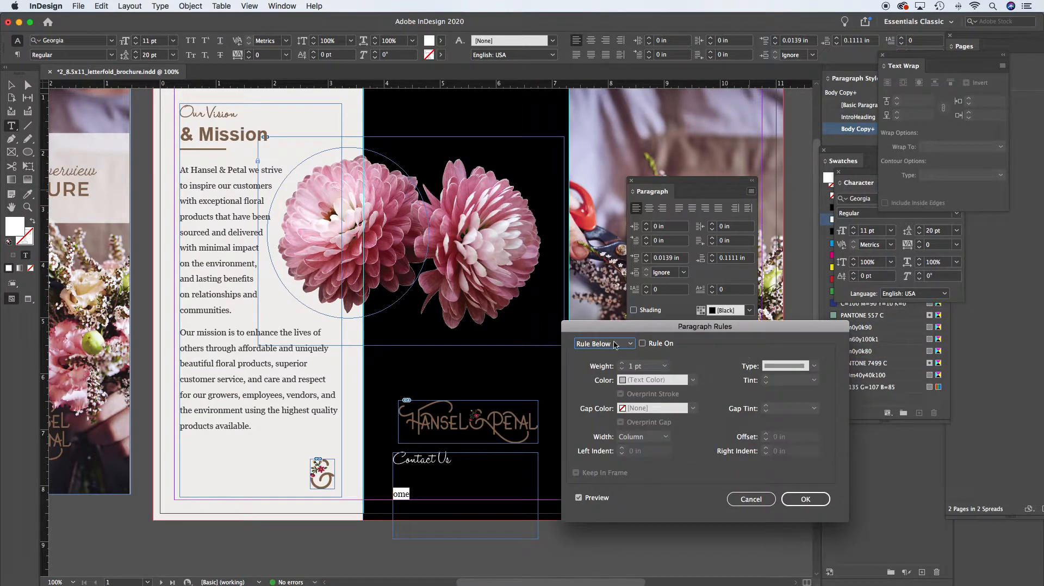
pyautogui.click(603, 343)
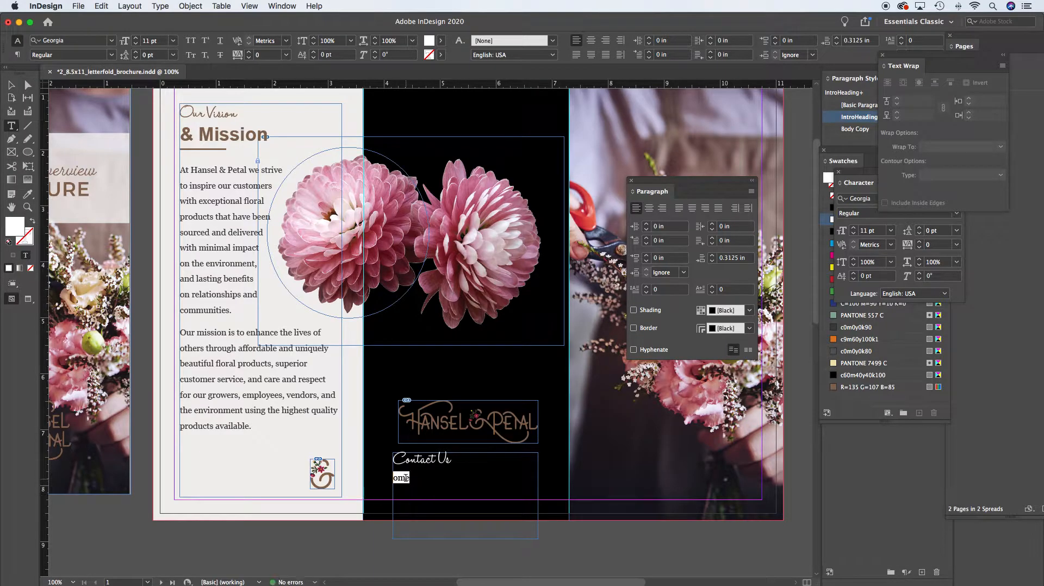
# Type the address '123 Main Street', removing the stray extra digit
pyautogui.write('0')
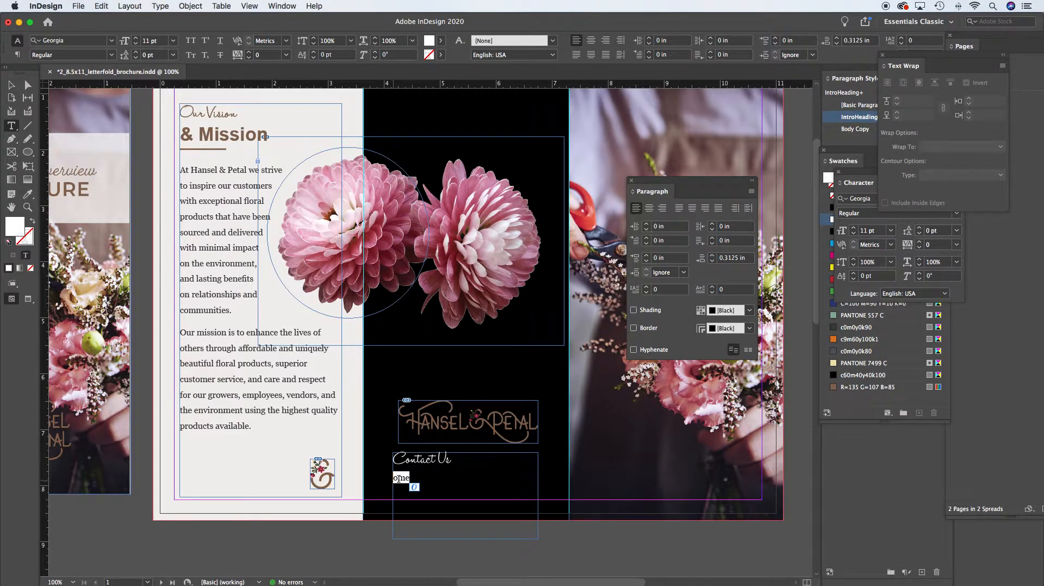
pyautogui.hscroll(3)
pyautogui.write('1234')
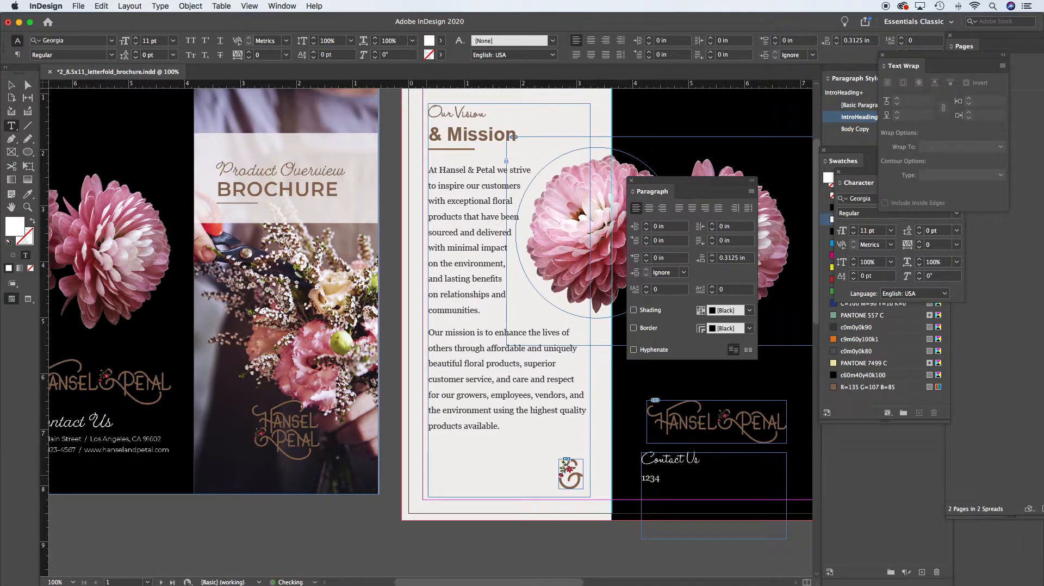
pyautogui.press('Backspace')
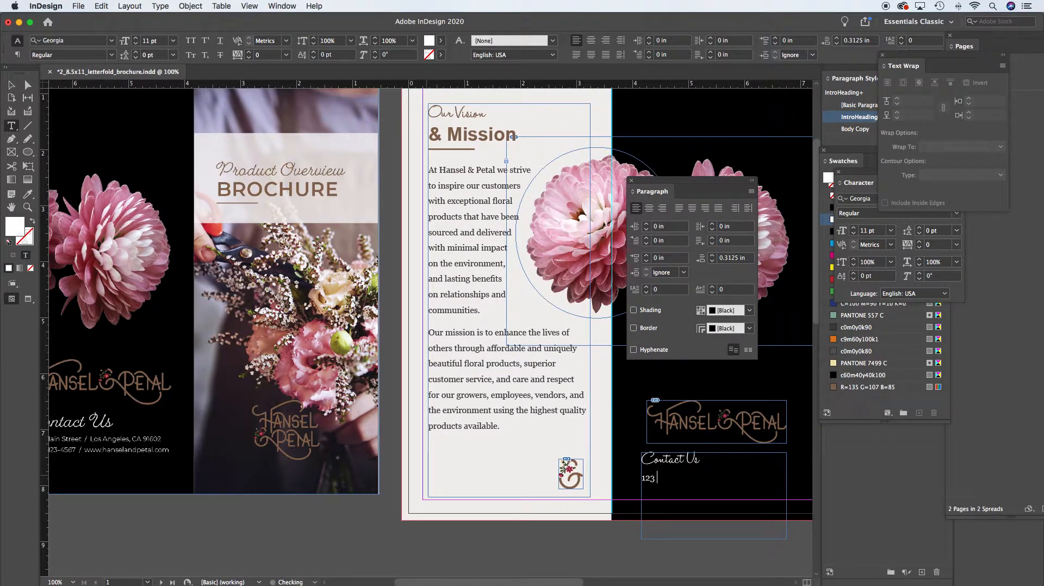
pyautogui.write('Main')
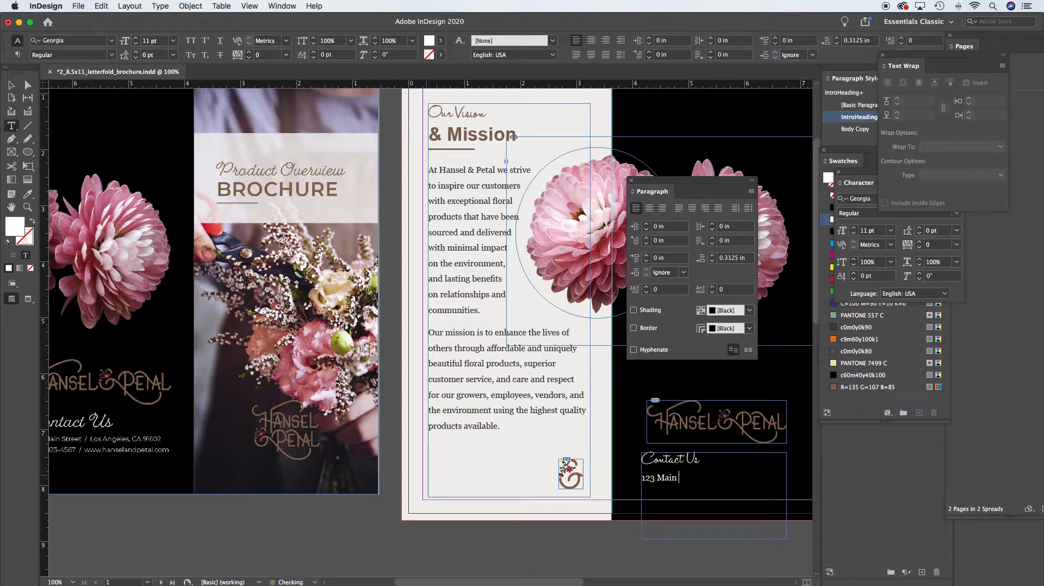
pyautogui.write('Street')
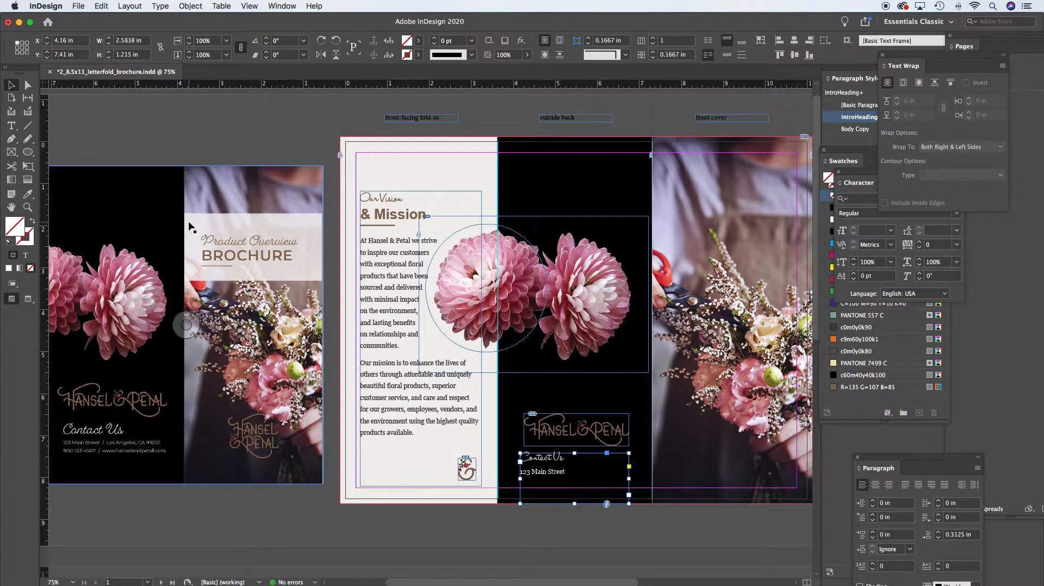
pyautogui.moveTo(304, 259)
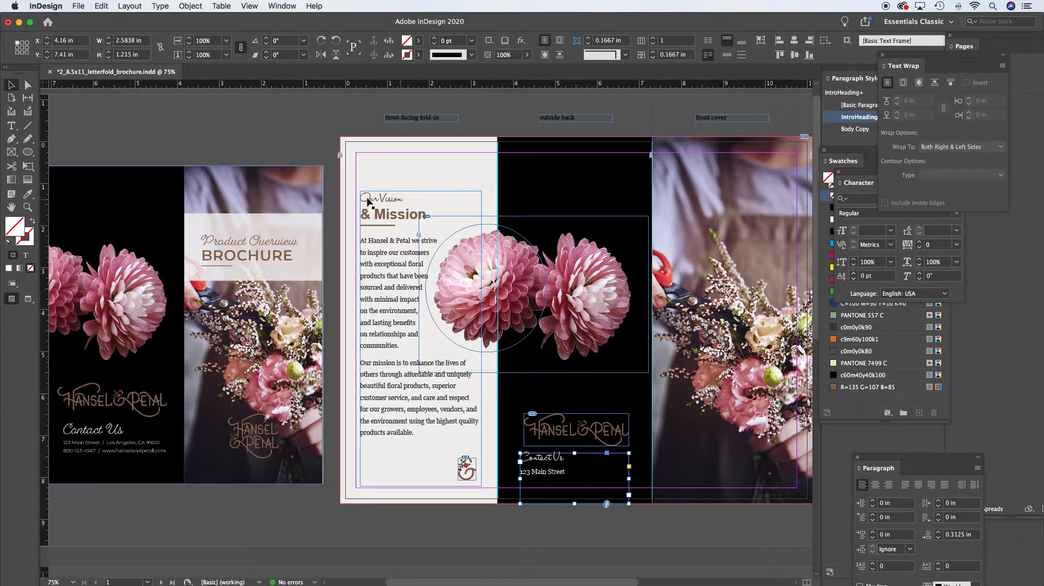
pyautogui.moveTo(393, 224)
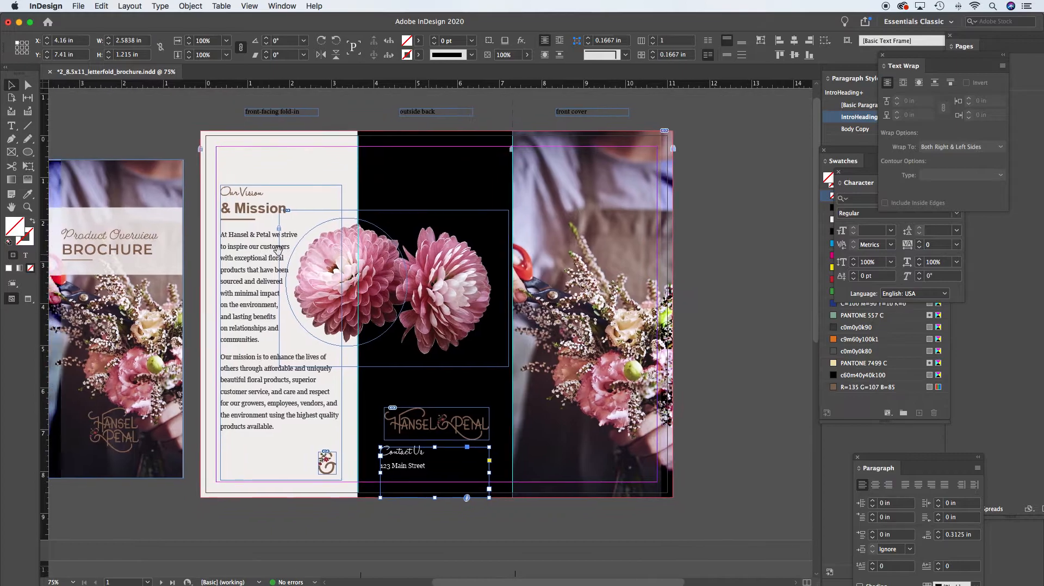
# Draw a light grey rectangle across the upper part of the front cover photo
pyautogui.click(11, 153)
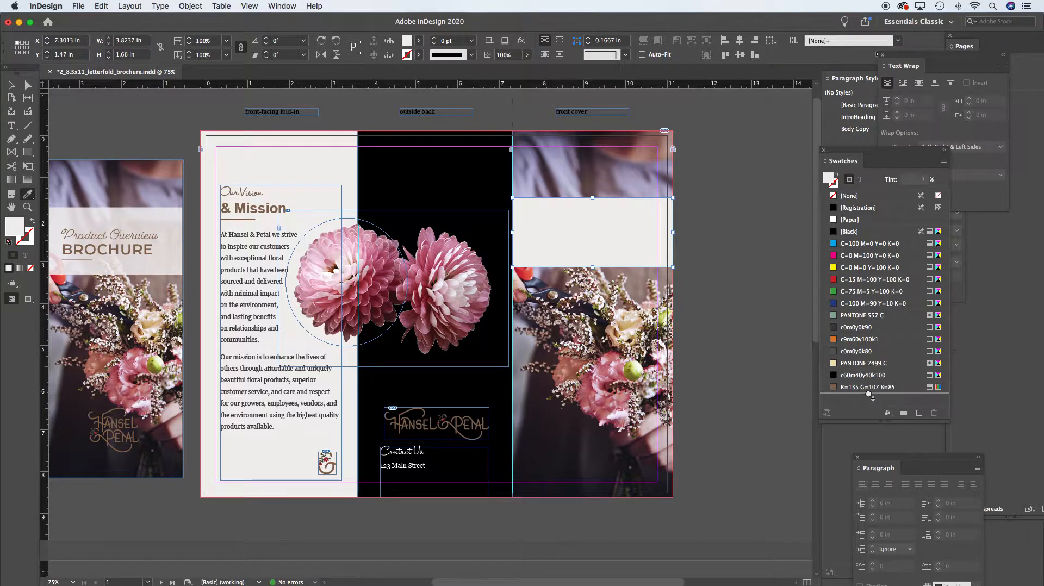
# Save the box's light fill as a new swatch and set its opacity to about 77%
pyautogui.click(868, 398)
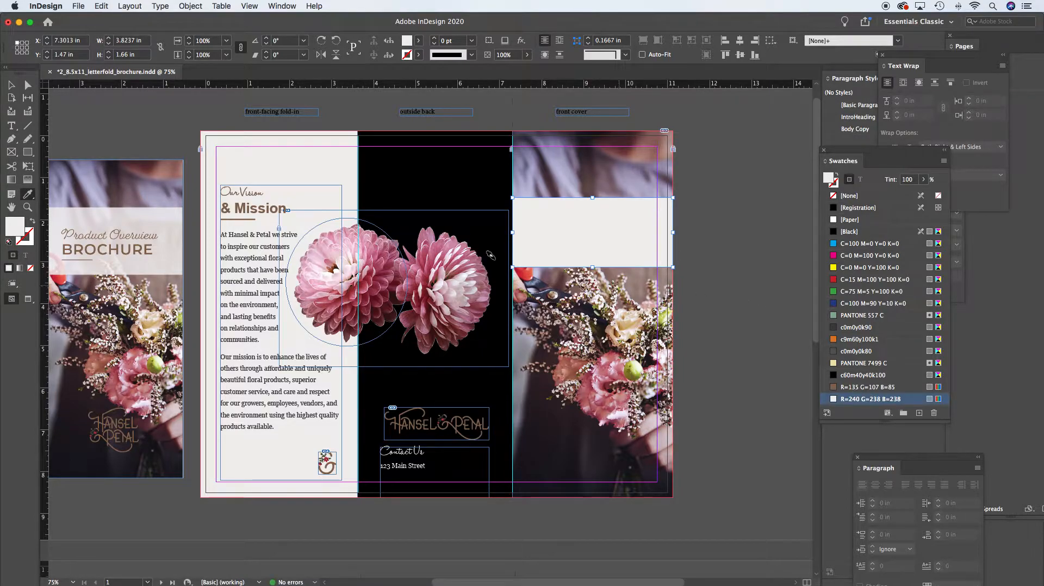
pyautogui.moveTo(583, 235)
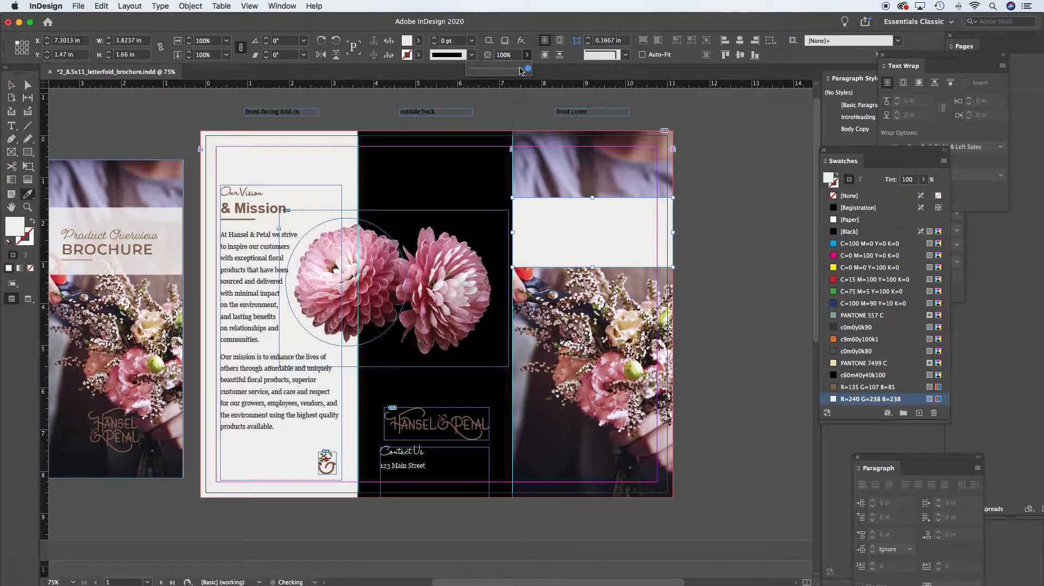
pyautogui.moveTo(526, 68); pyautogui.dragTo(512, 68)
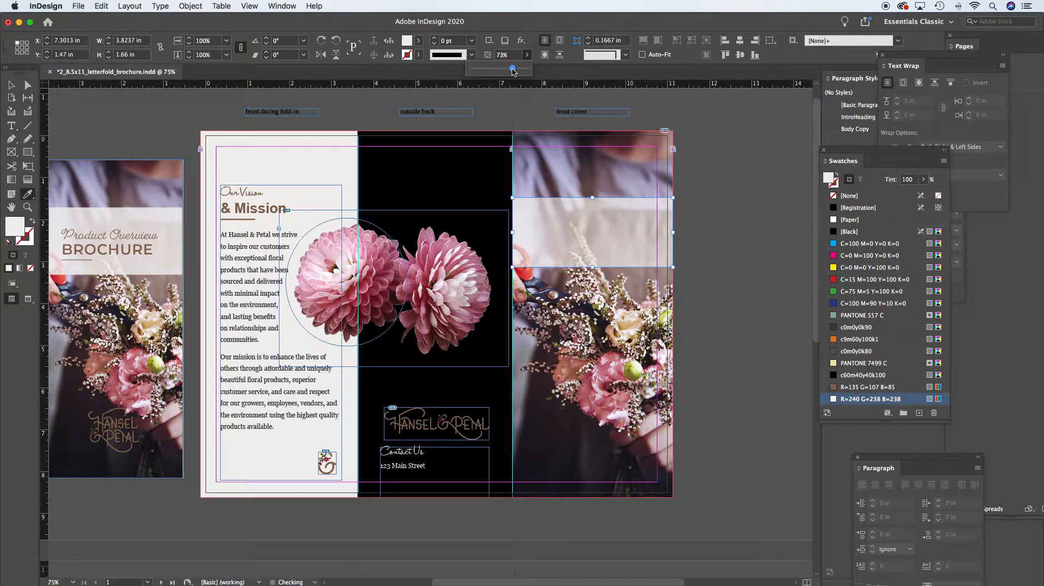
pyautogui.moveTo(512, 70); pyautogui.dragTo(511, 69)
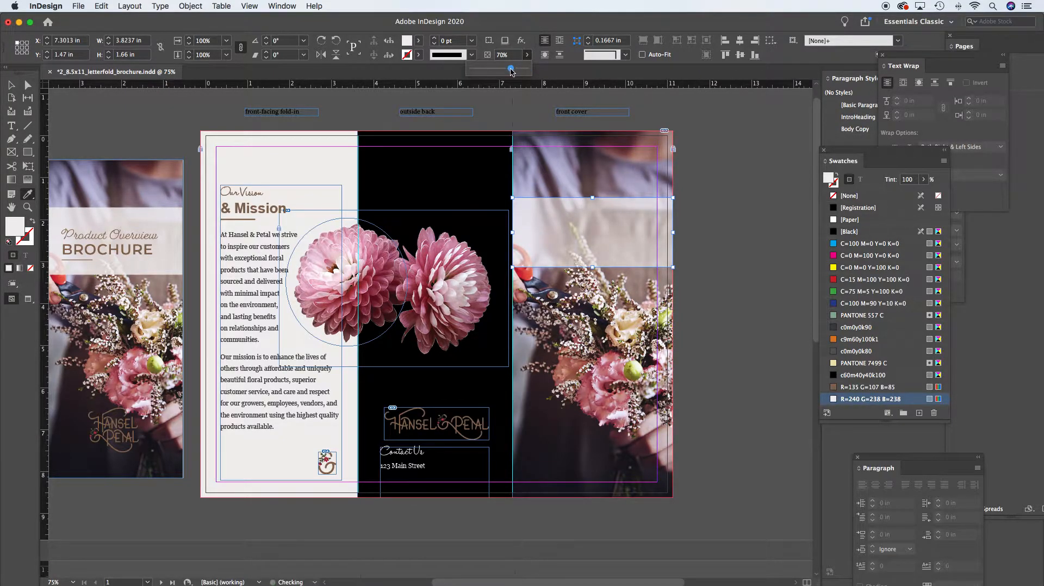
pyautogui.moveTo(511, 69); pyautogui.dragTo(514, 70)
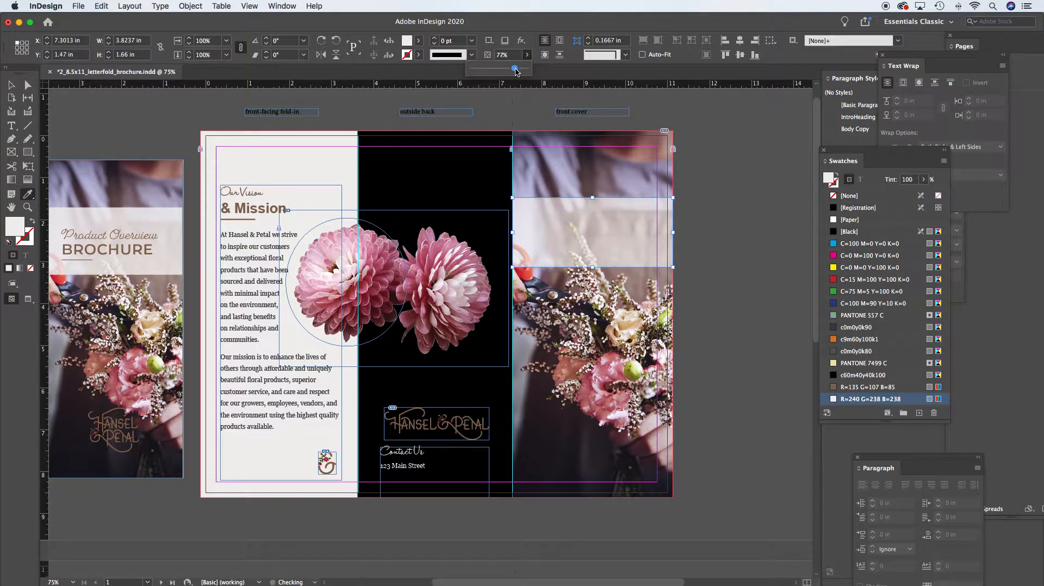
pyautogui.moveTo(514, 69); pyautogui.dragTo(519, 69)
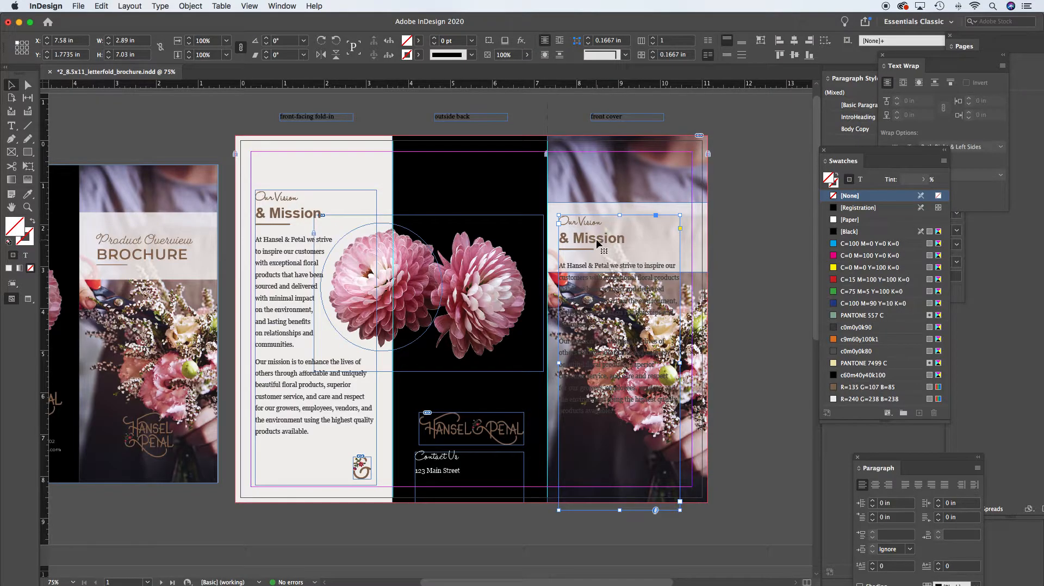
# Paste the Our Vision & Mission frame onto the cover's light box and open its context menu
pyautogui.rightClick(603, 253)
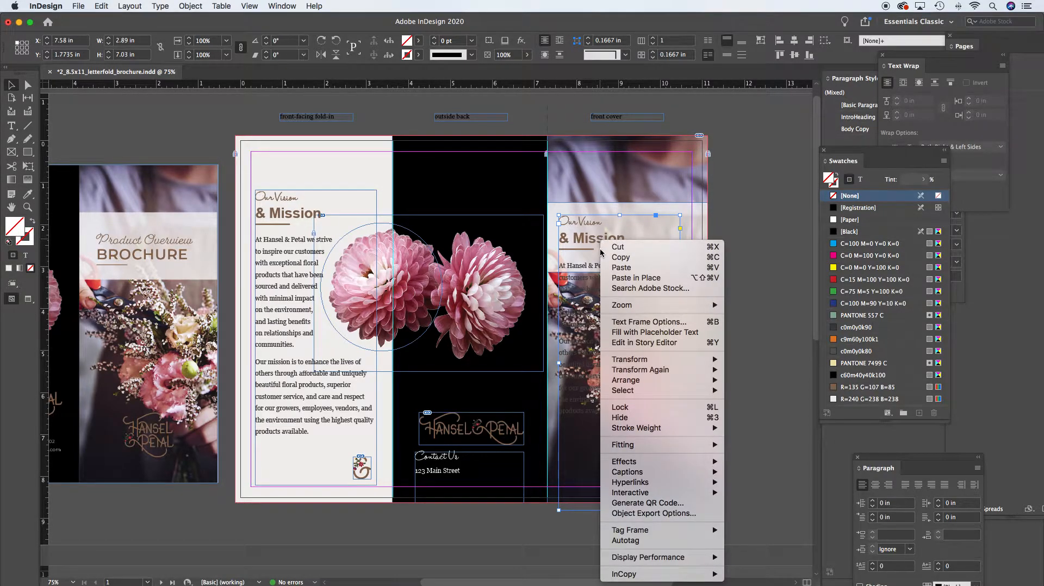
pyautogui.moveTo(626, 379)
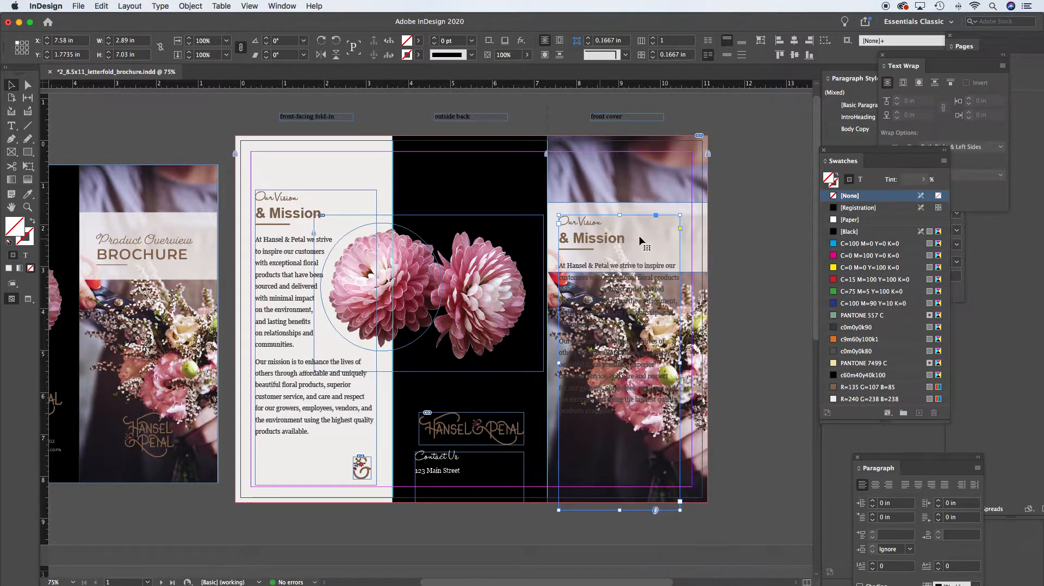
pyautogui.moveTo(613, 246)
pyautogui.write('Bro')
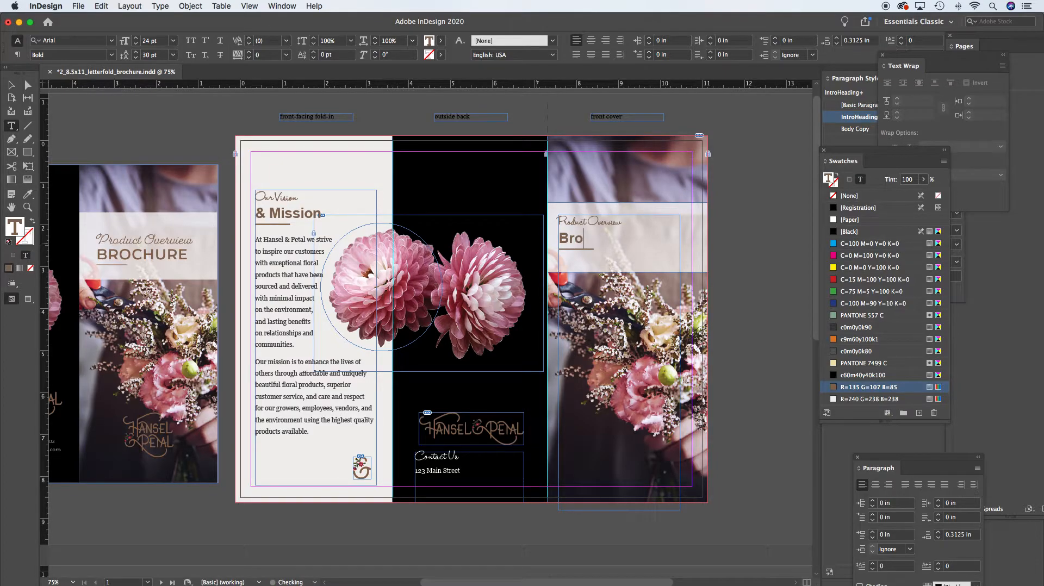
# Finish typing 'Brochure' so the heading reads Product Overview Brochure, then select the frame
pyautogui.write('chure')
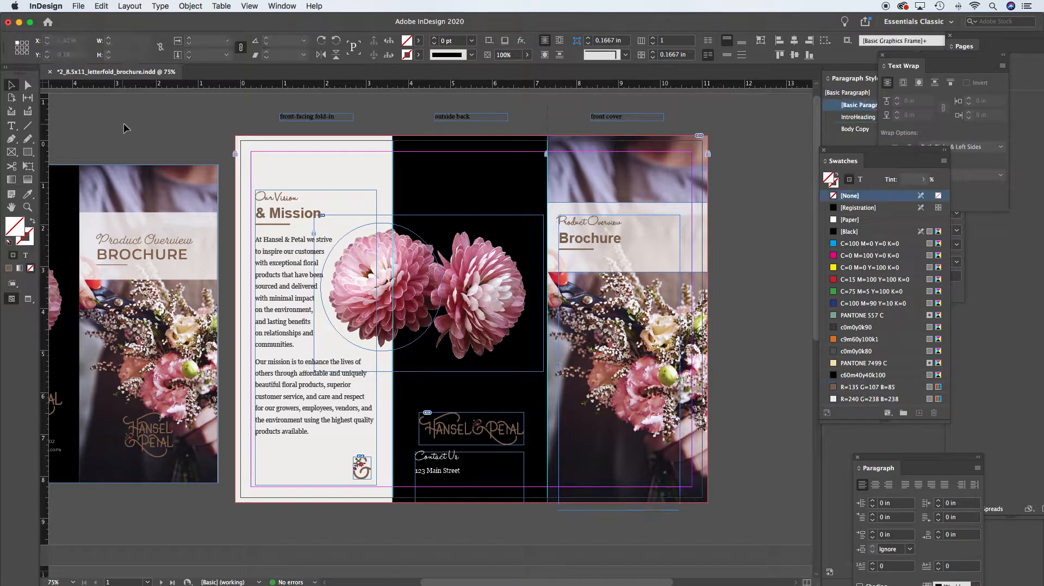
pyautogui.click(593, 238)
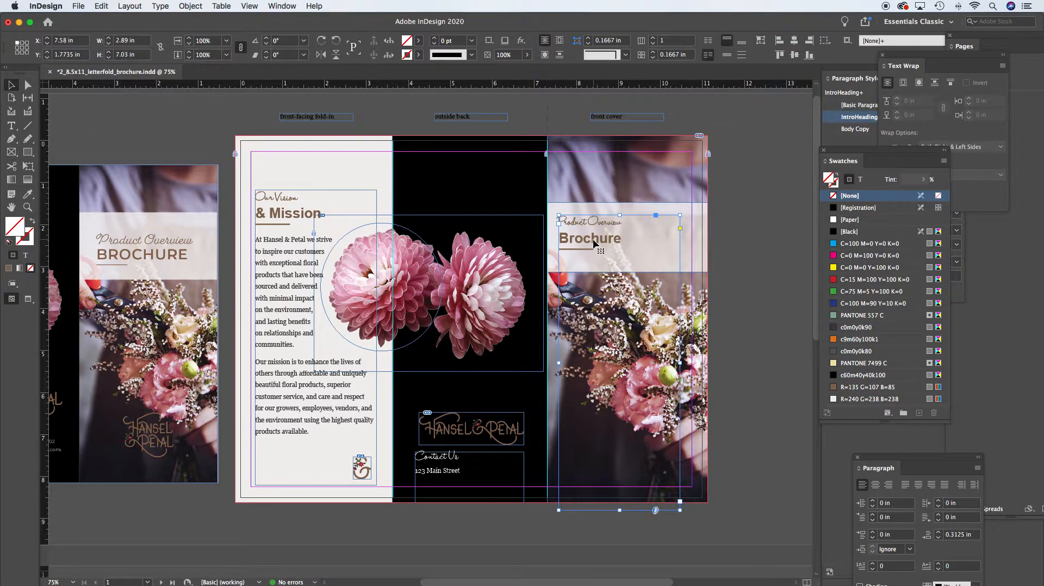
pyautogui.moveTo(595, 423)
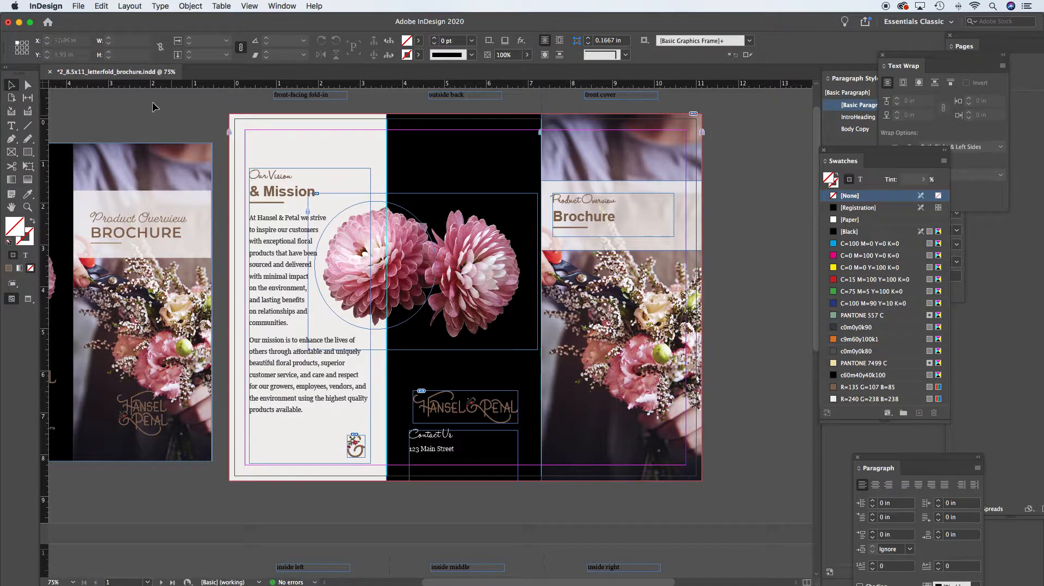
# Choose the HP_Alt1b_Horz_RGB_CLR.ai logo file via File > Place
pyautogui.click(79, 7)
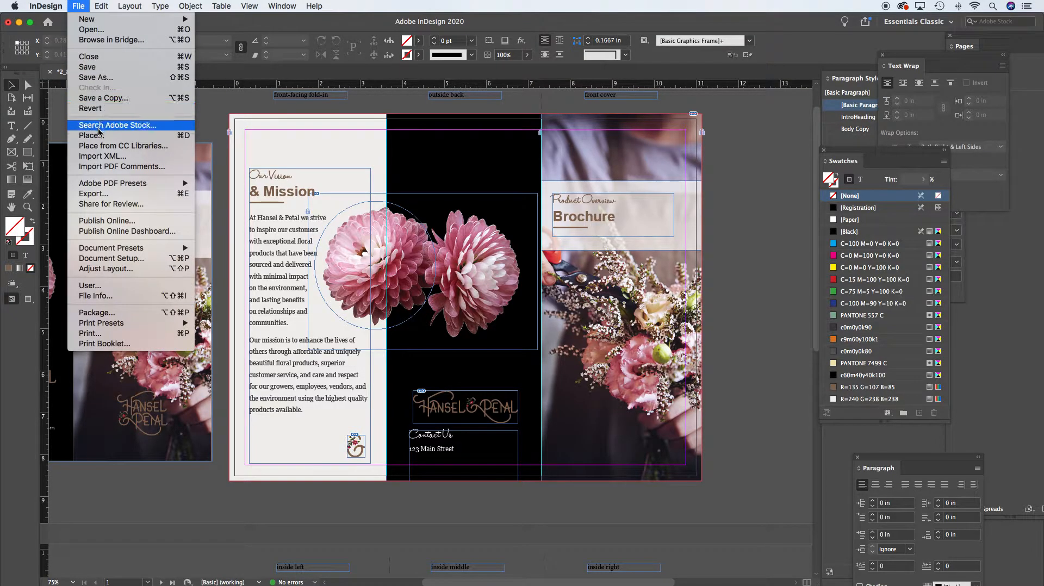
pyautogui.click(92, 134)
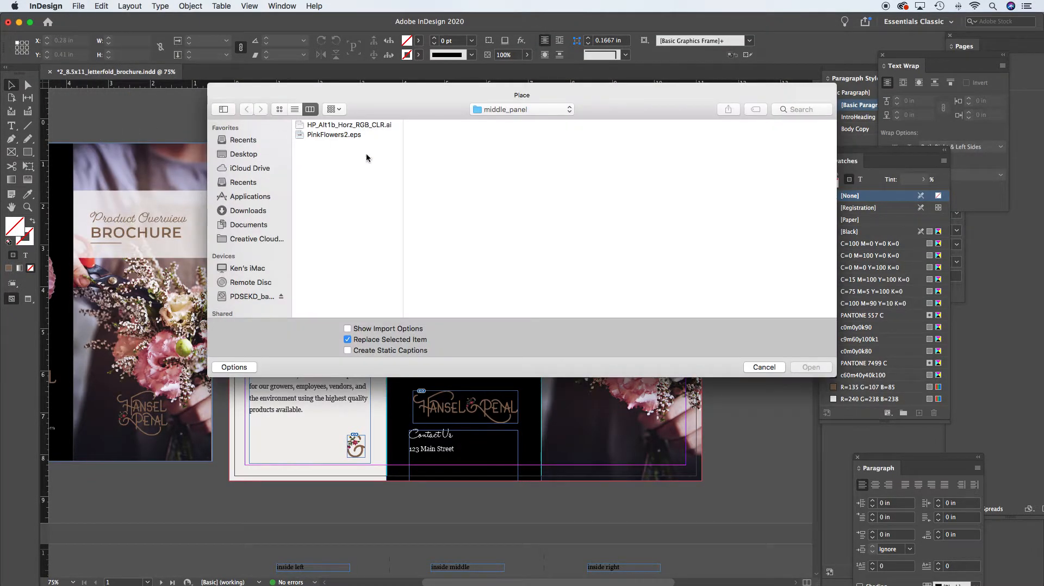
pyautogui.click(521, 109)
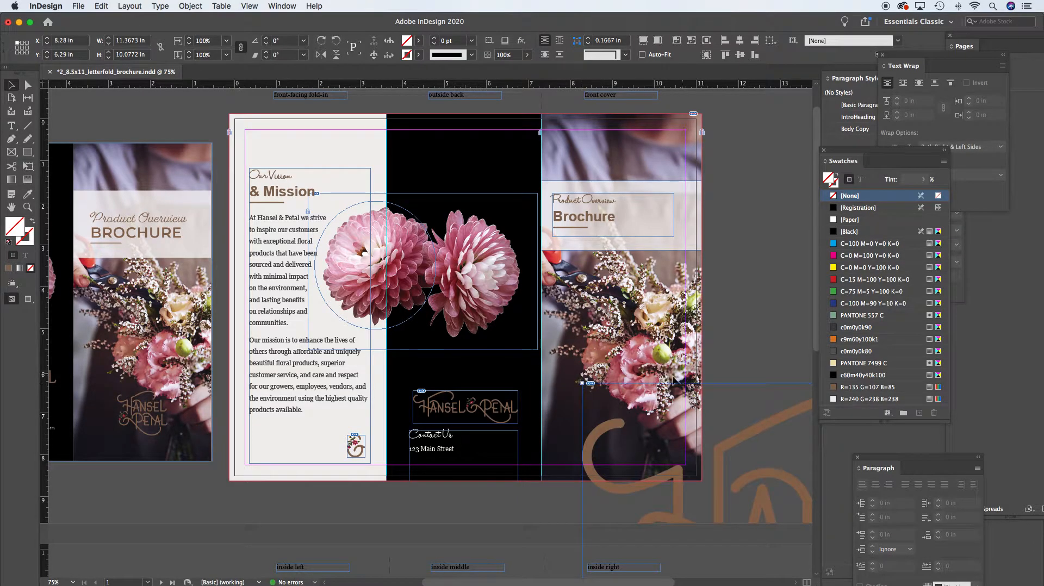
pyautogui.press('cmd+minus')
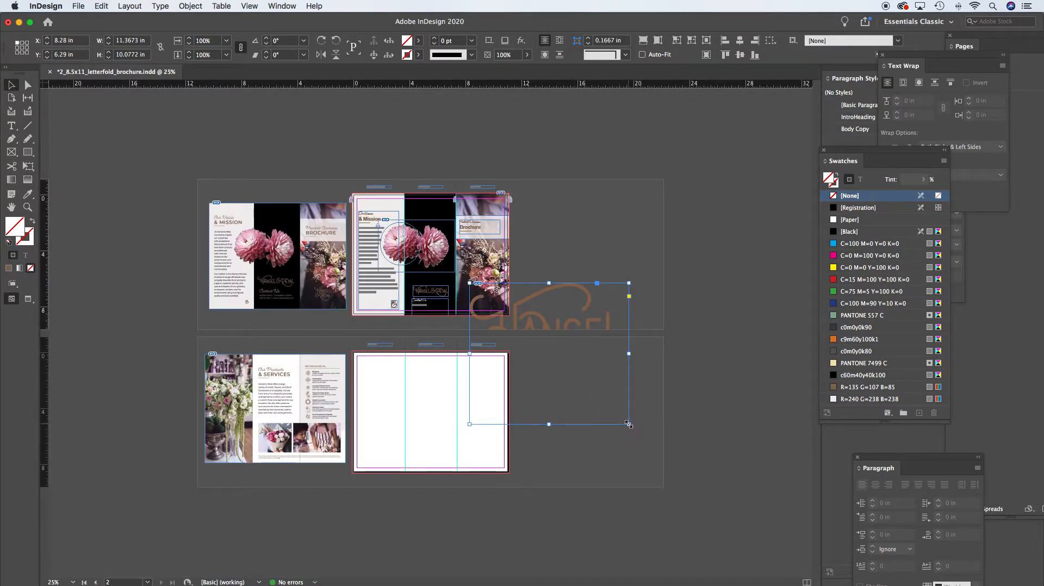
# Drop the Hansel & Petal logo on the lower front cover photo and scale it down
pyautogui.moveTo(630, 424); pyautogui.dragTo(548, 375)
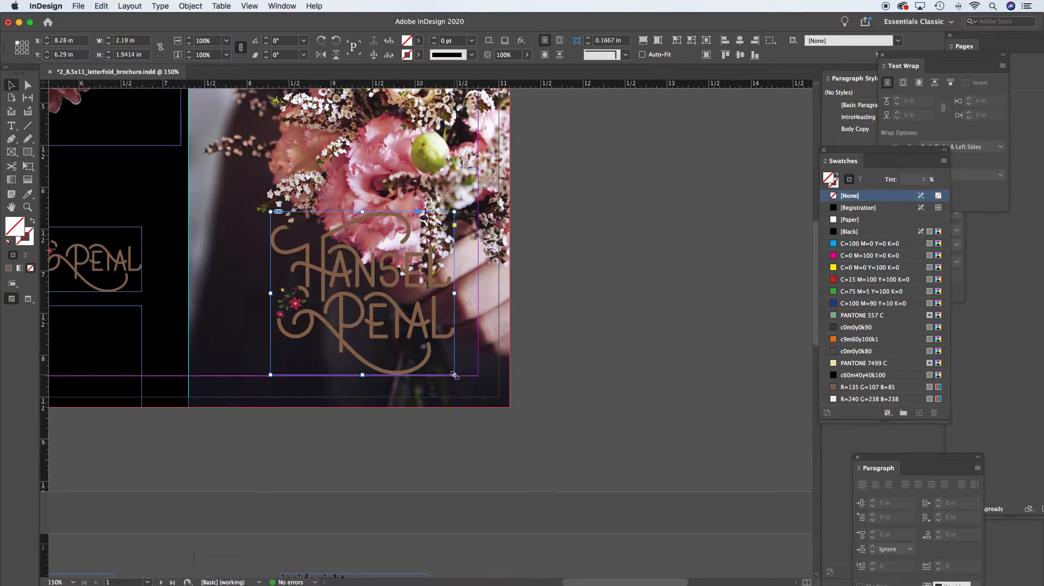
pyautogui.moveTo(454, 375); pyautogui.dragTo(409, 334)
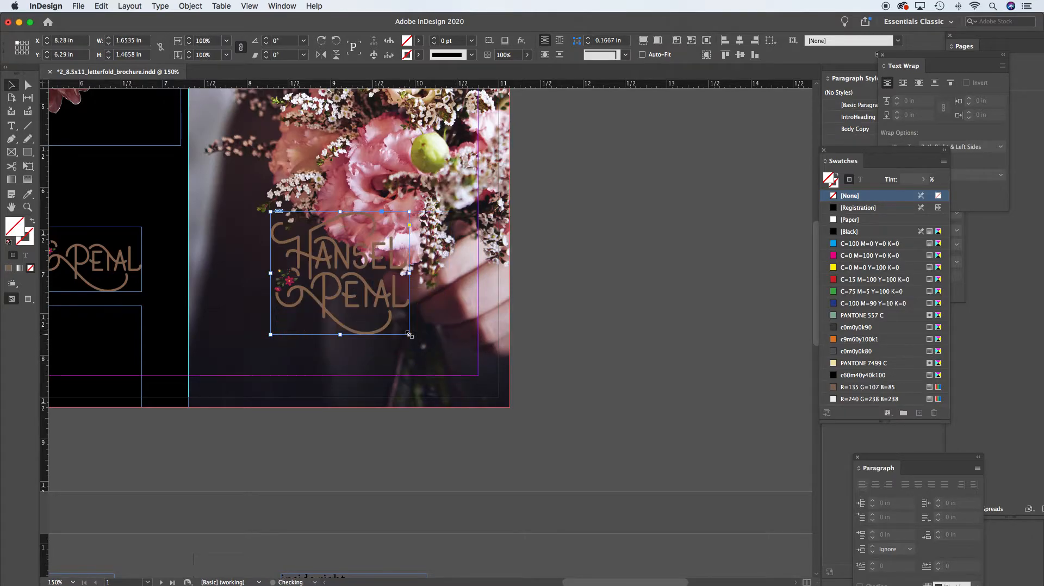
pyautogui.press('cmd+minus')
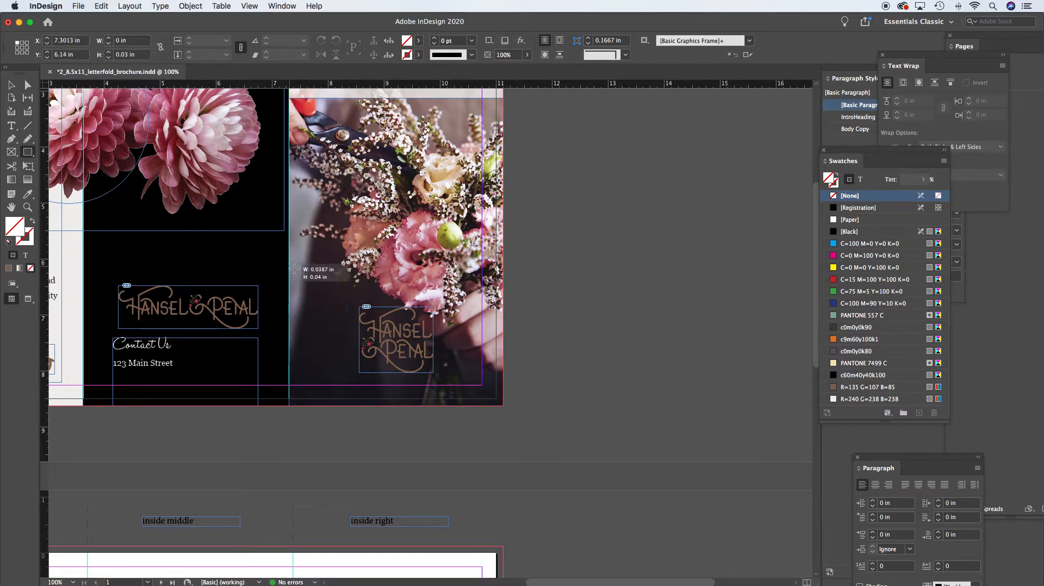
# Drag out a wide rectangle frame spanning the front cover panel around the logo
pyautogui.moveTo(293, 270); pyautogui.dragTo(496, 314)
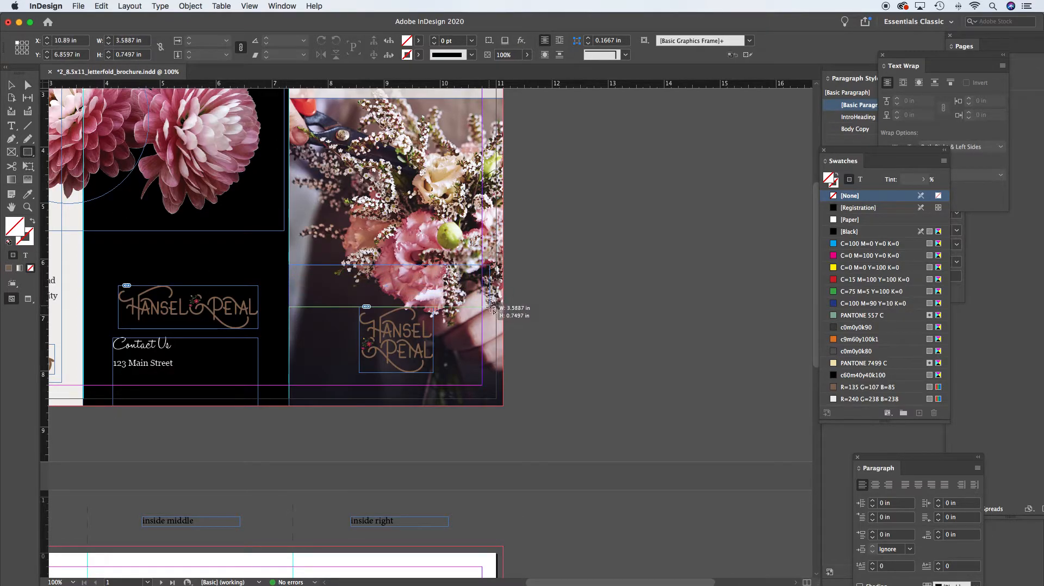
pyautogui.moveTo(495, 313); pyautogui.dragTo(503, 317)
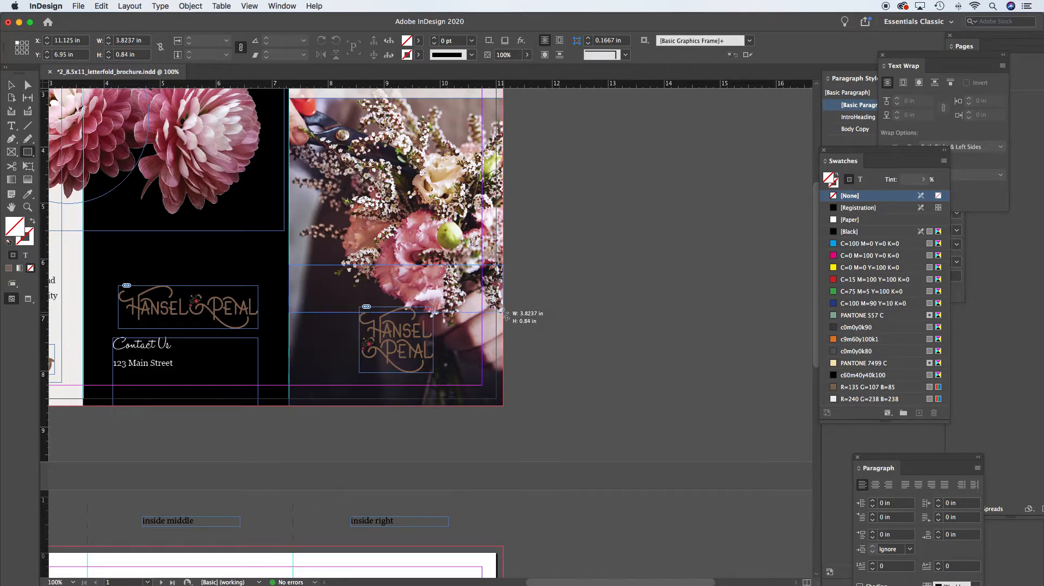
pyautogui.moveTo(502, 314); pyautogui.dragTo(498, 310)
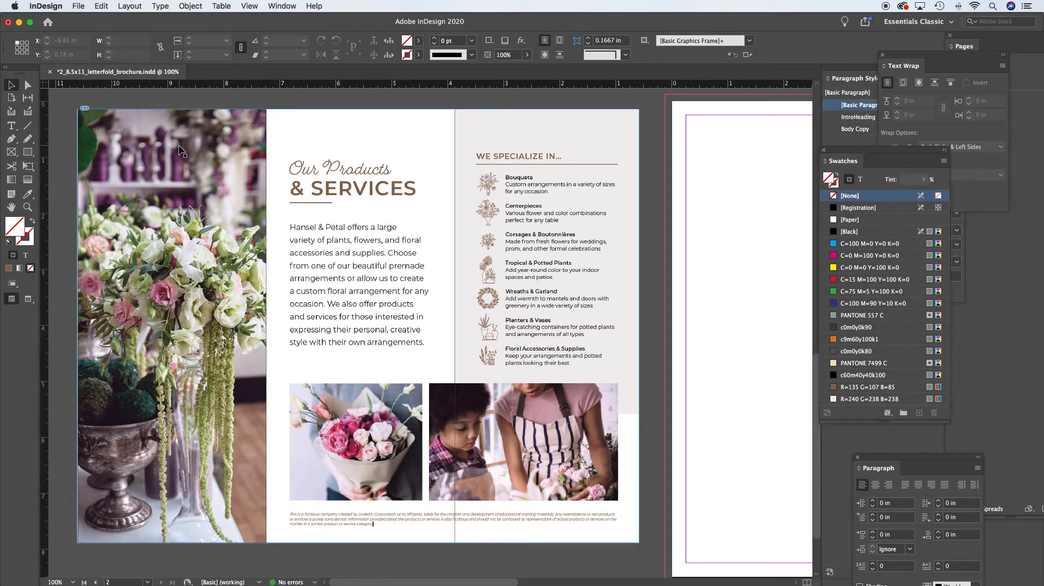
pyautogui.moveTo(599, 285)
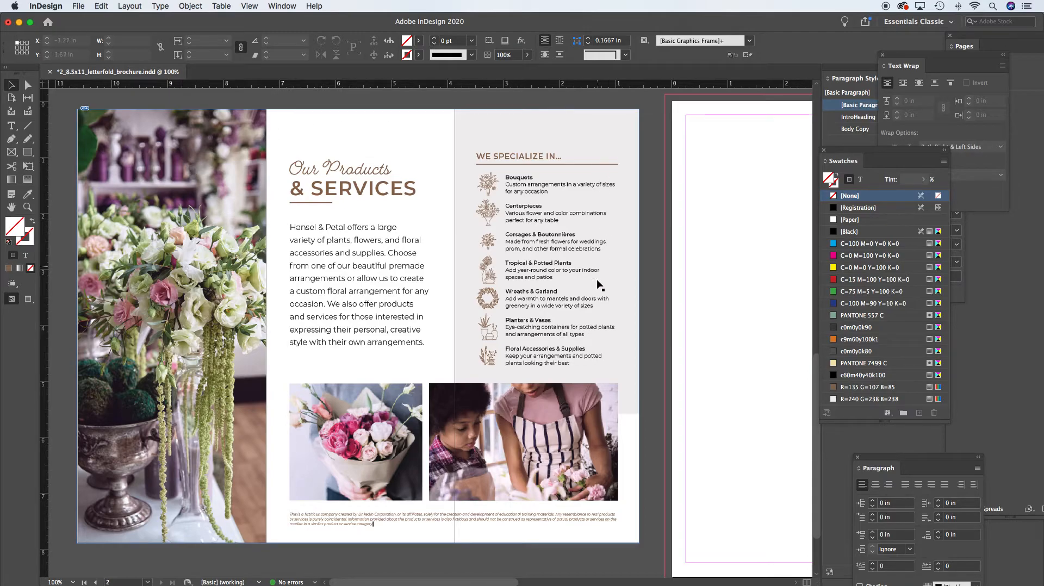
pyautogui.moveTo(126, 183)
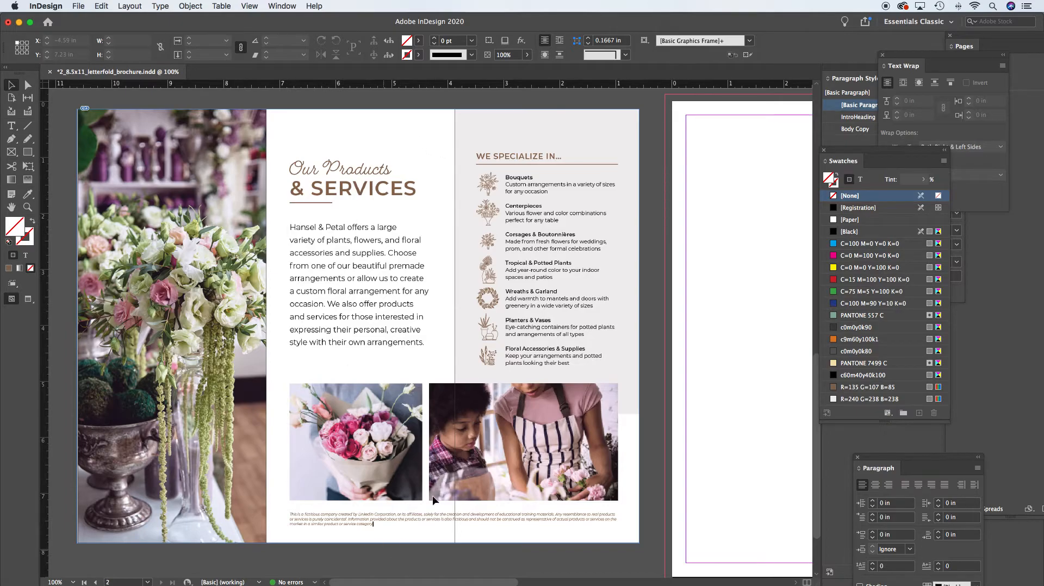
pyautogui.moveTo(584, 435)
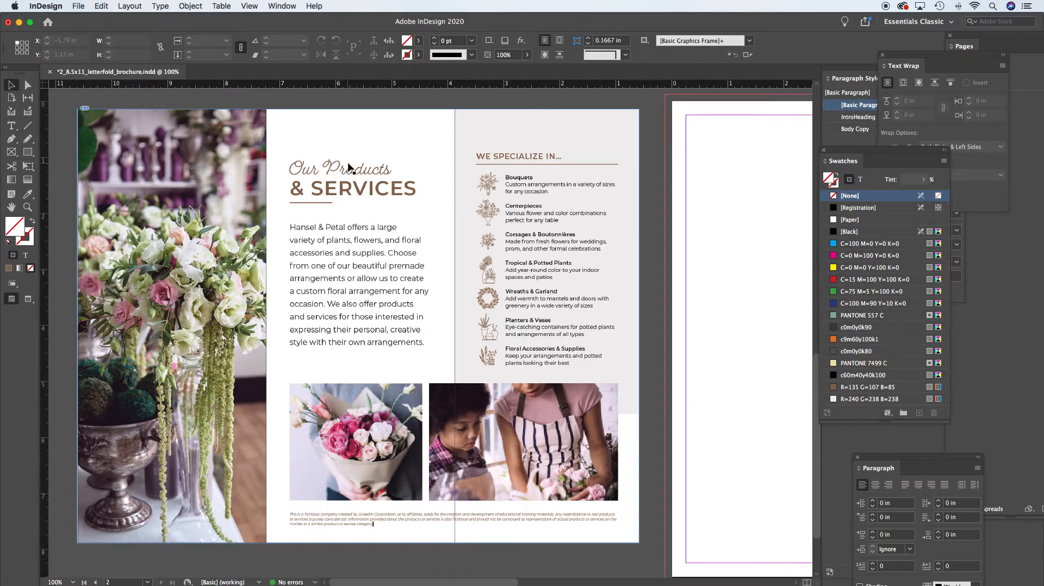
pyautogui.moveTo(308, 533)
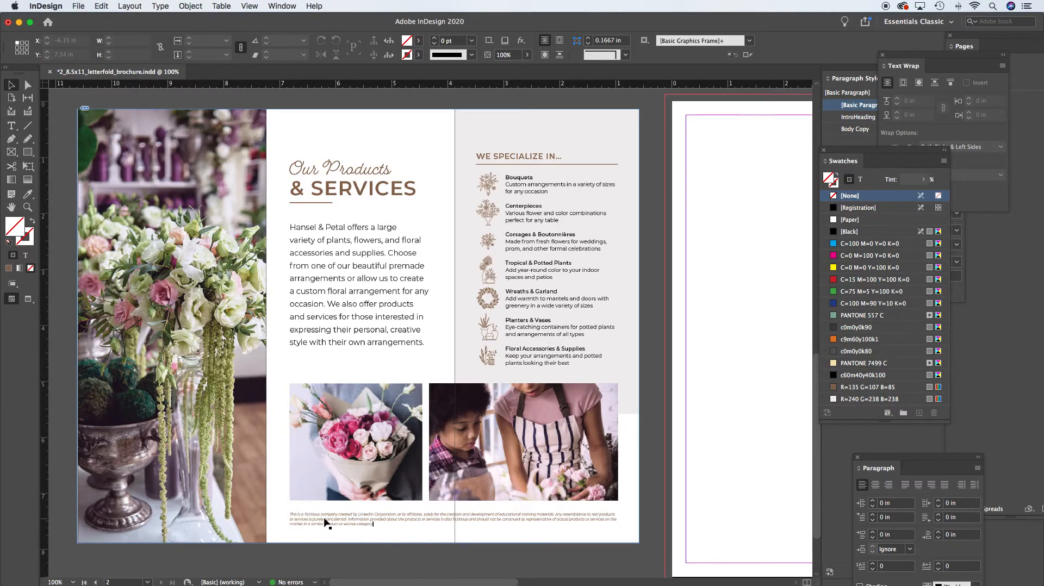
pyautogui.moveTo(458, 529)
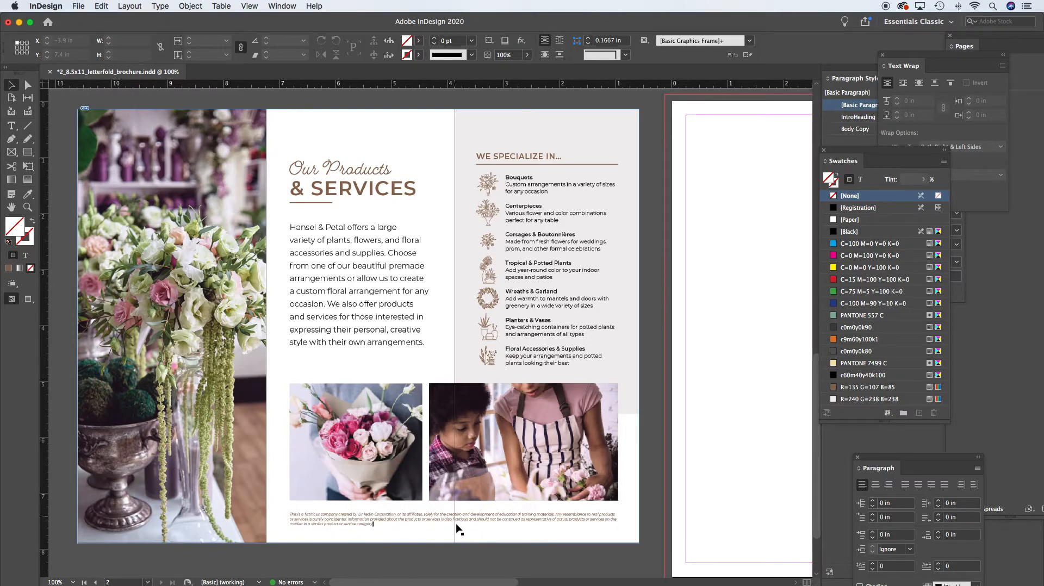
pyautogui.moveTo(569, 520)
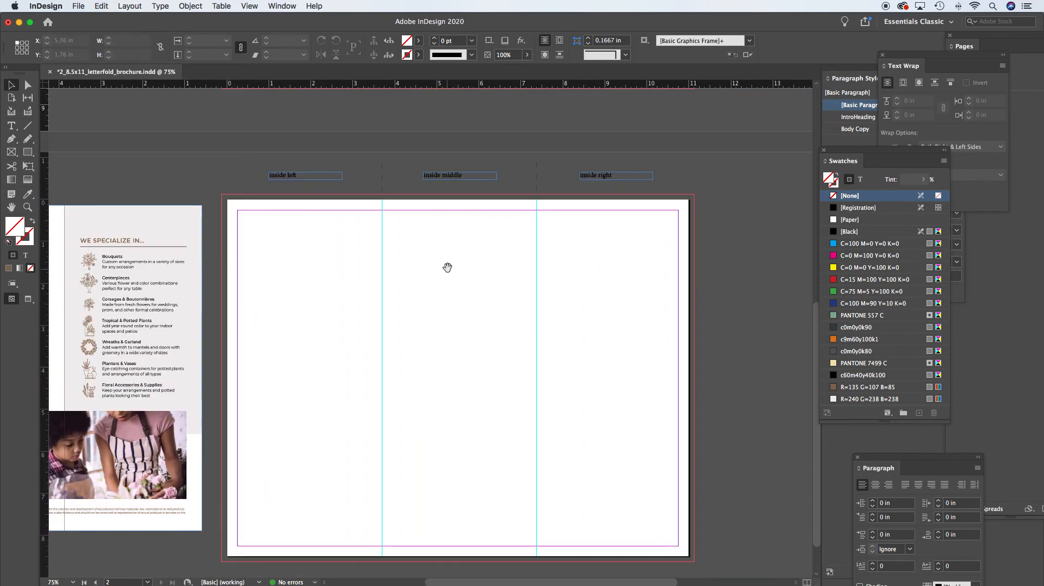
pyautogui.moveTo(447, 268); pyautogui.dragTo(468, 309)
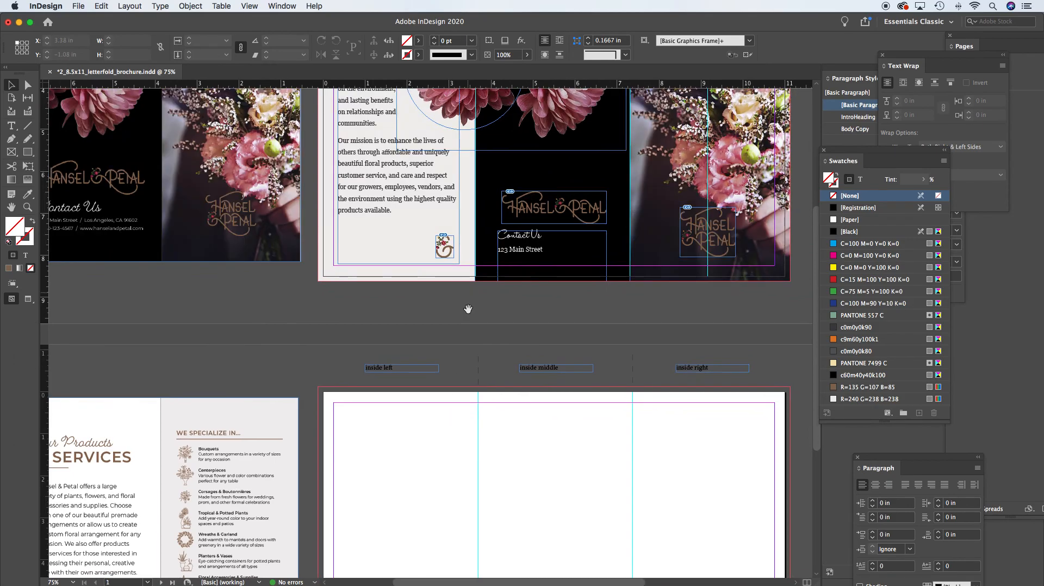